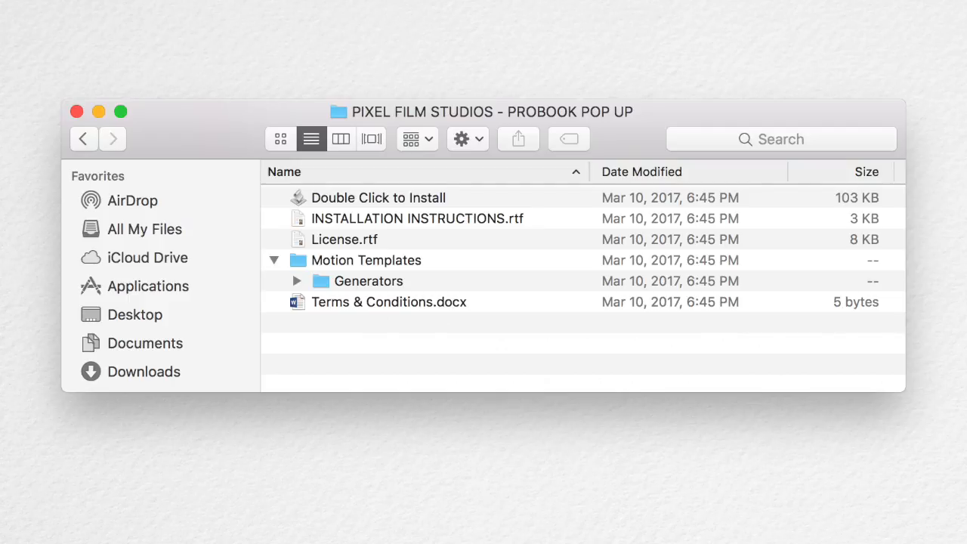
- Append the Pixel Film Studios ProBook Pop-Up Cover > Scene > Scene generator to the timeline
click(267, 116)
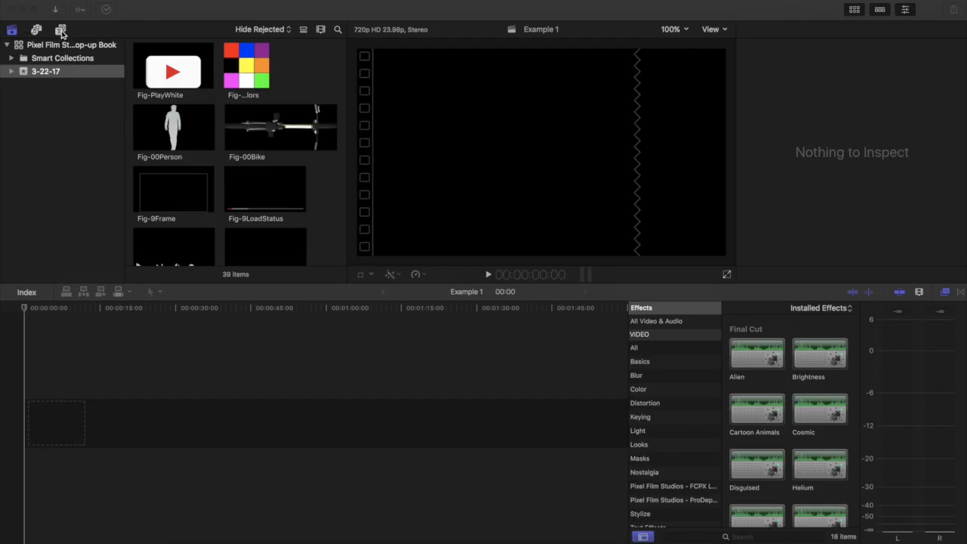
click(61, 30)
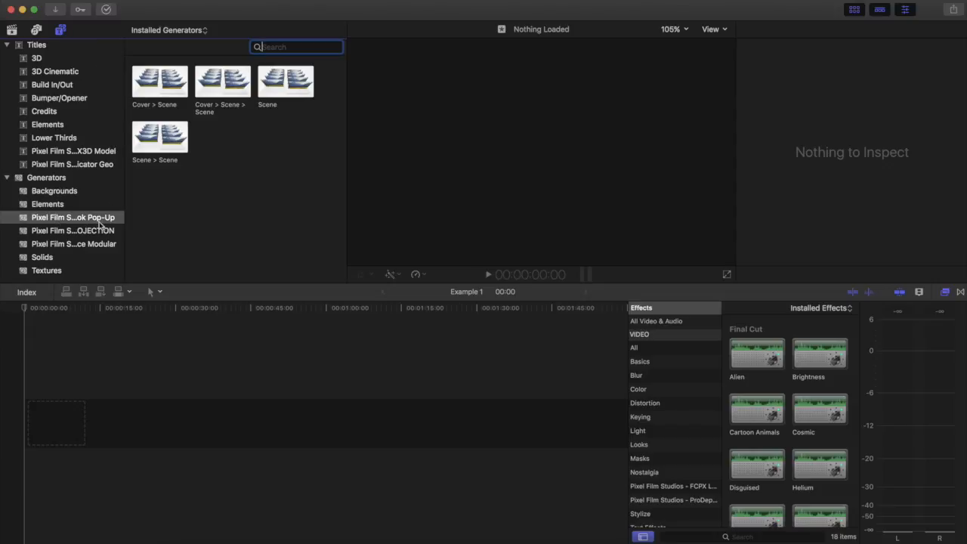
click(159, 82)
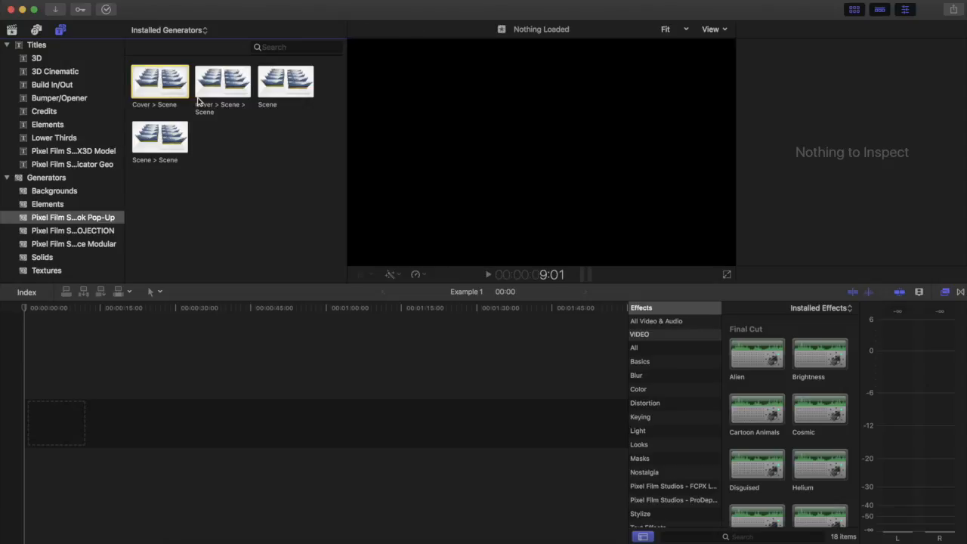
click(222, 81)
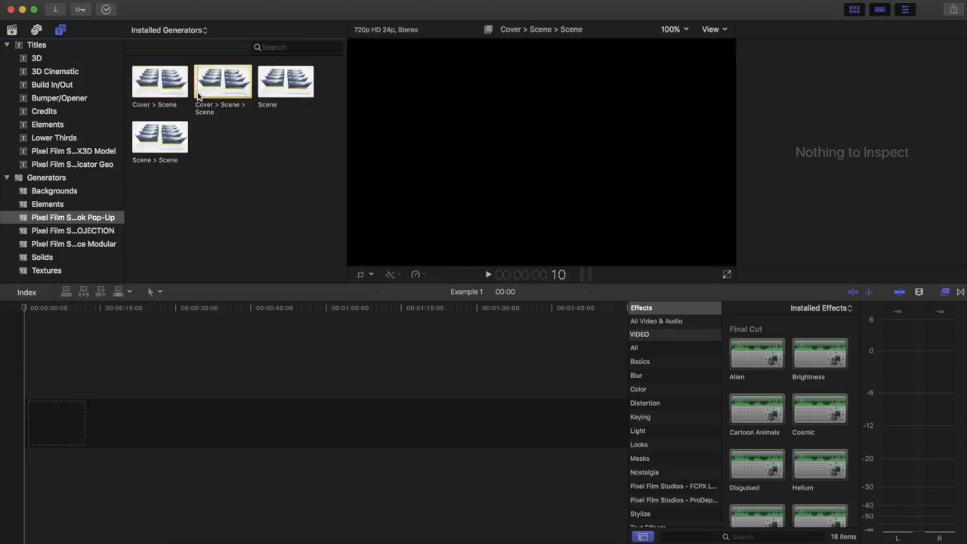
click(222, 81)
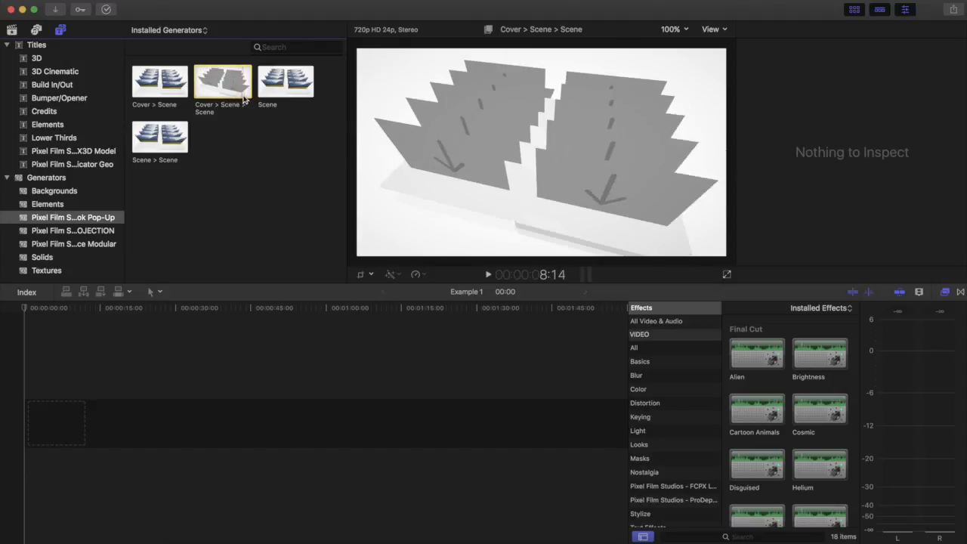
click(285, 81)
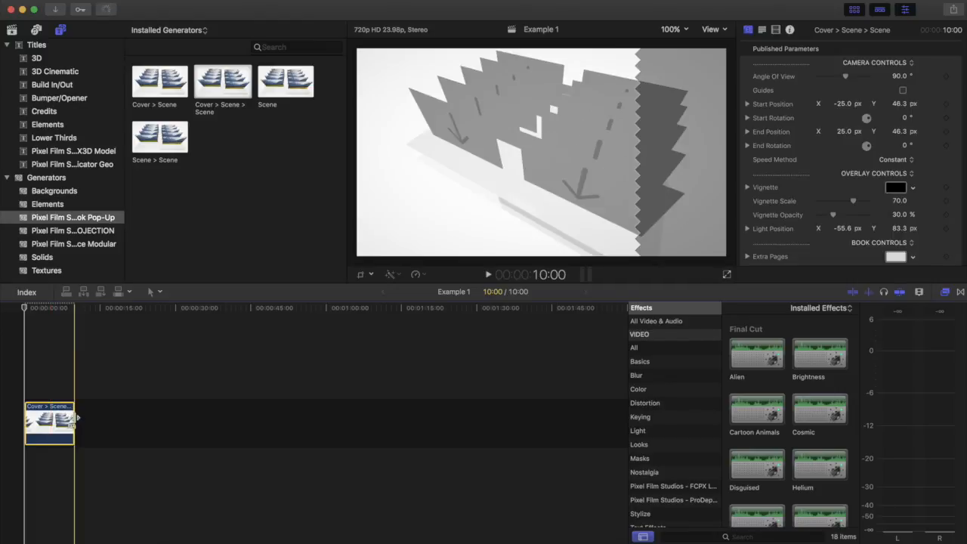
- Extend the generator clip's end to 30:06 and scroll the Inspector to Cover Controls
drag(78, 418, 172, 417)
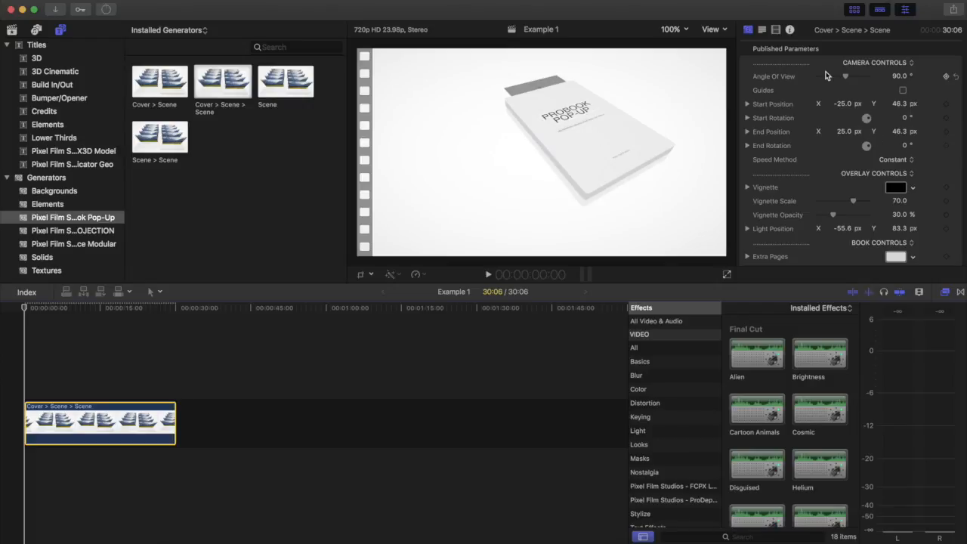
mouse_move(925, 160)
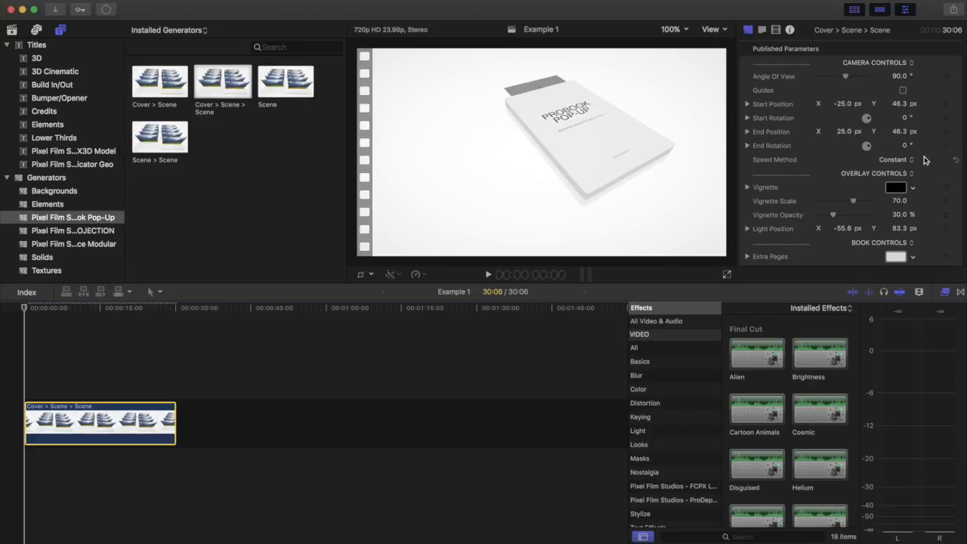
scroll(down, 3)
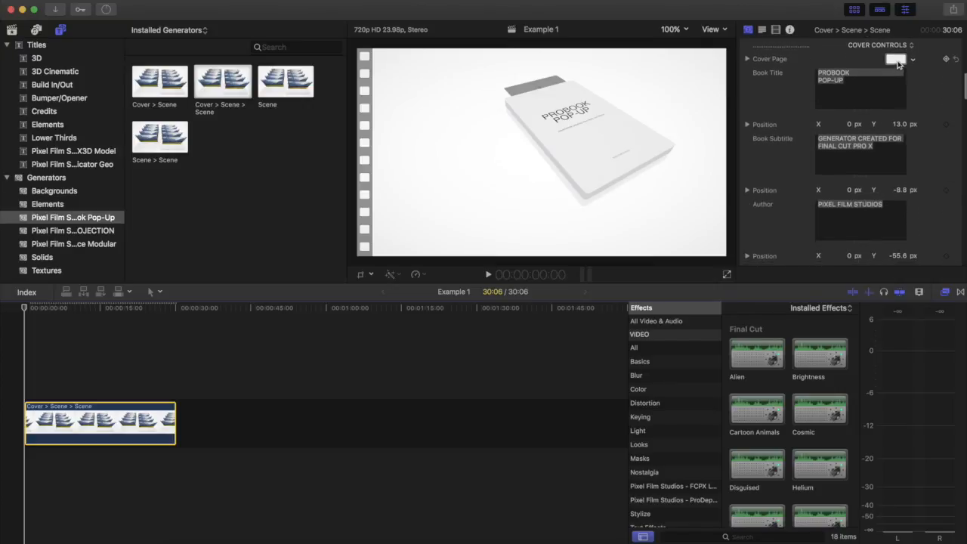
- Set the Cover Page color to light blue after trying green and blue
click(895, 60)
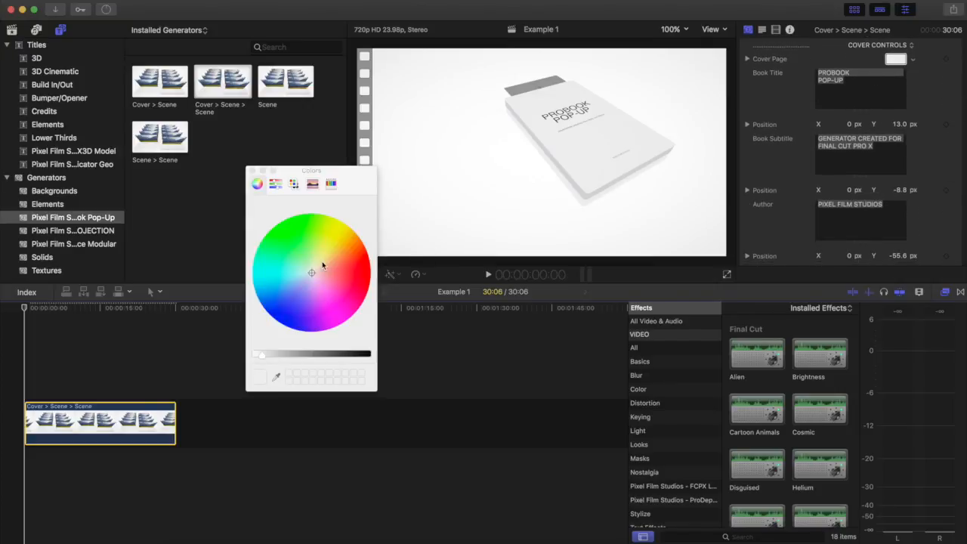
click(282, 254)
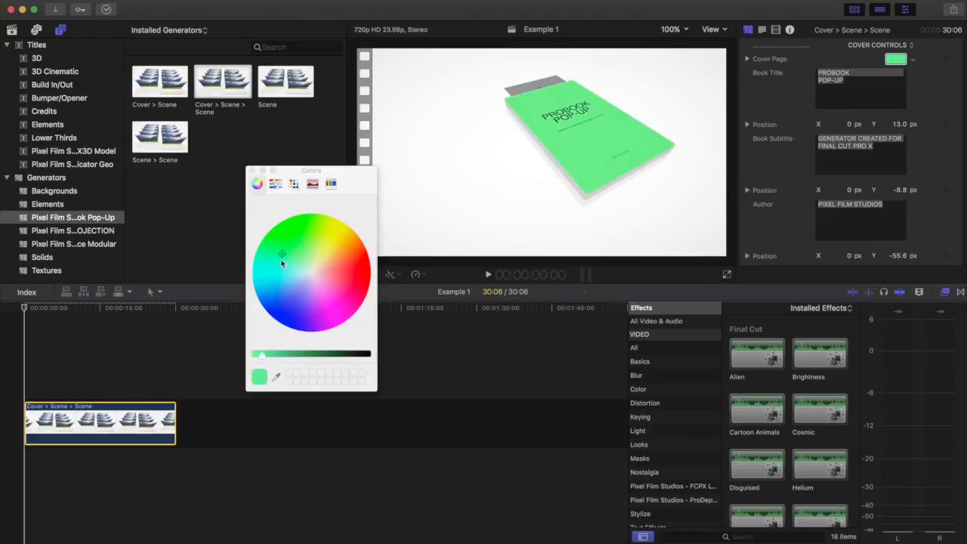
click(284, 278)
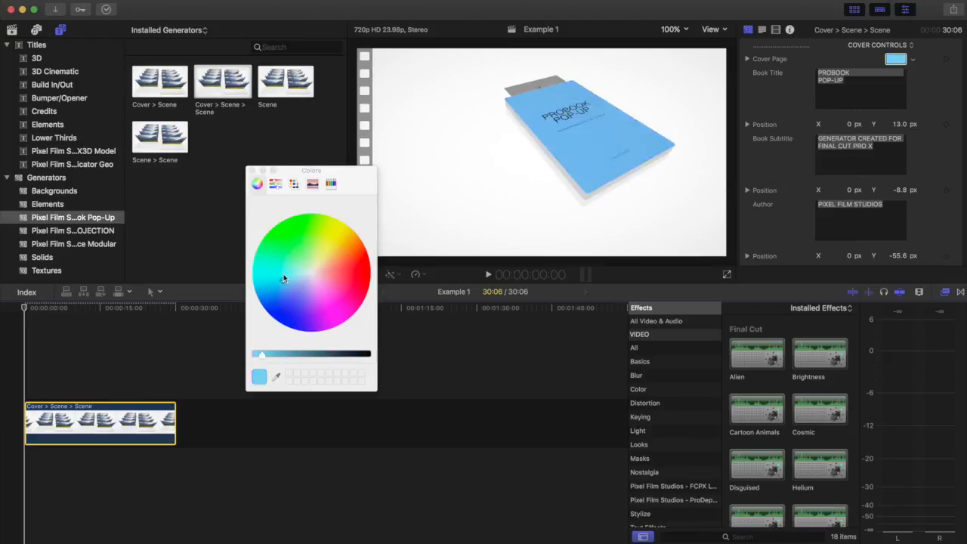
click(295, 253)
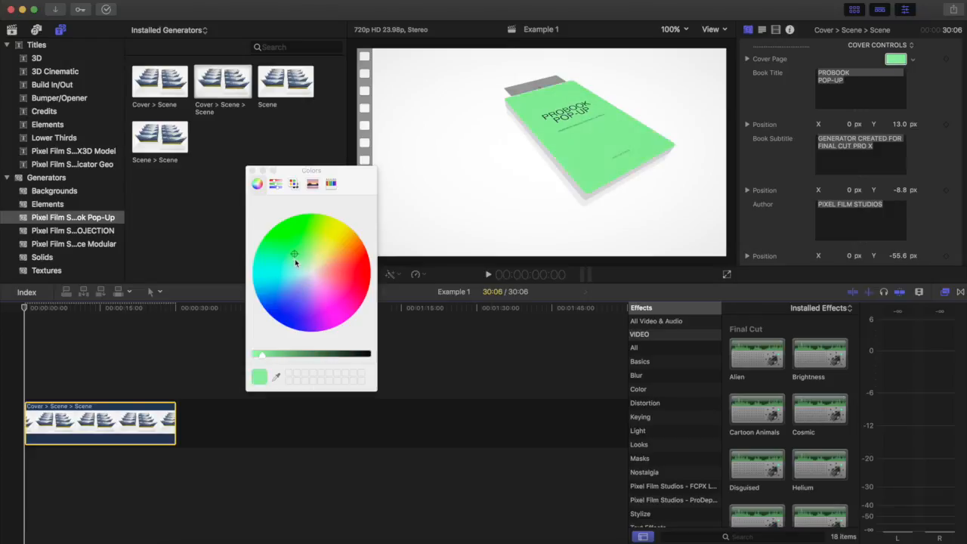
click(297, 279)
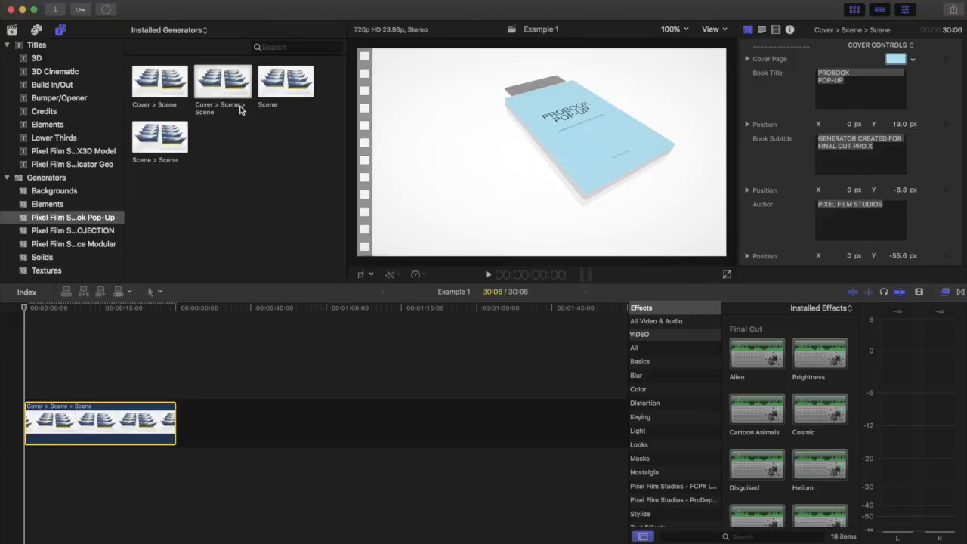
click(159, 81)
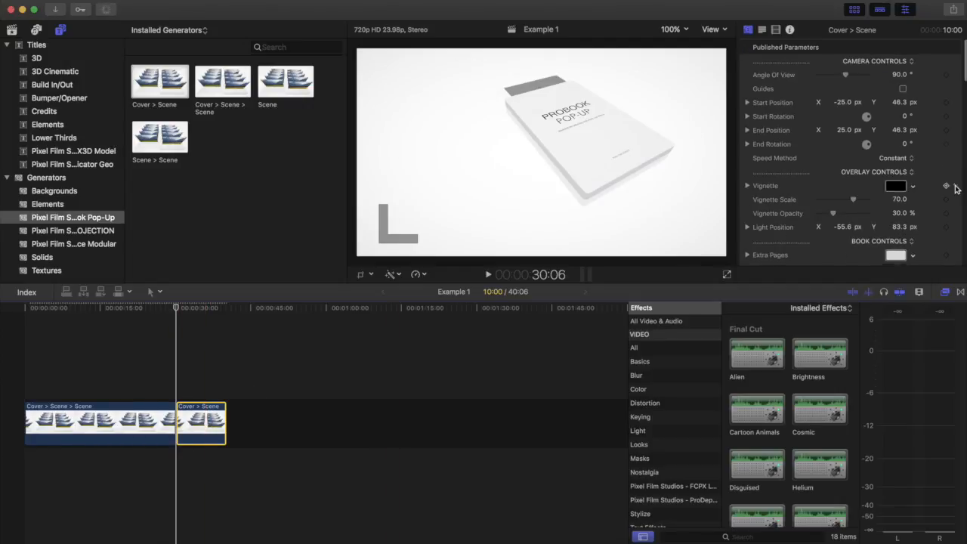
scroll(down, 3)
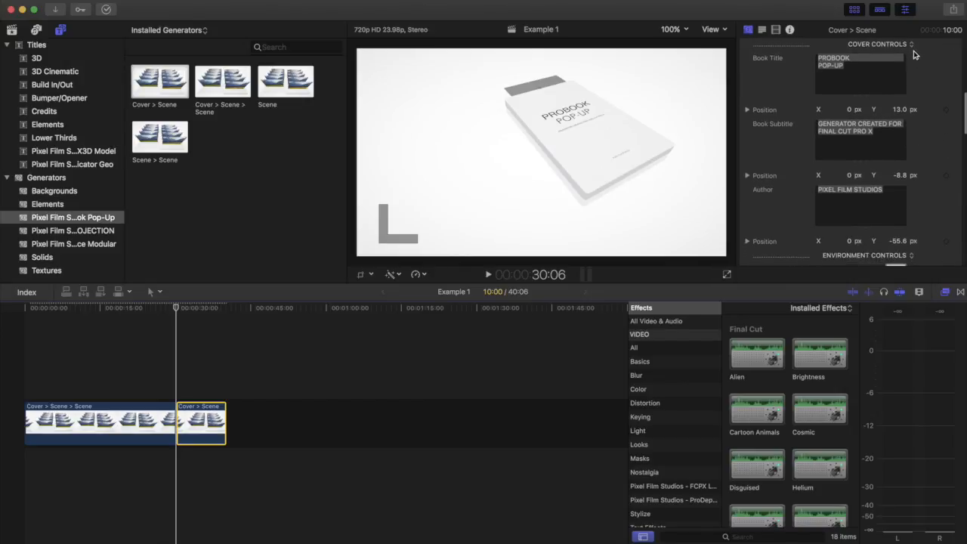
mouse_move(622, 148)
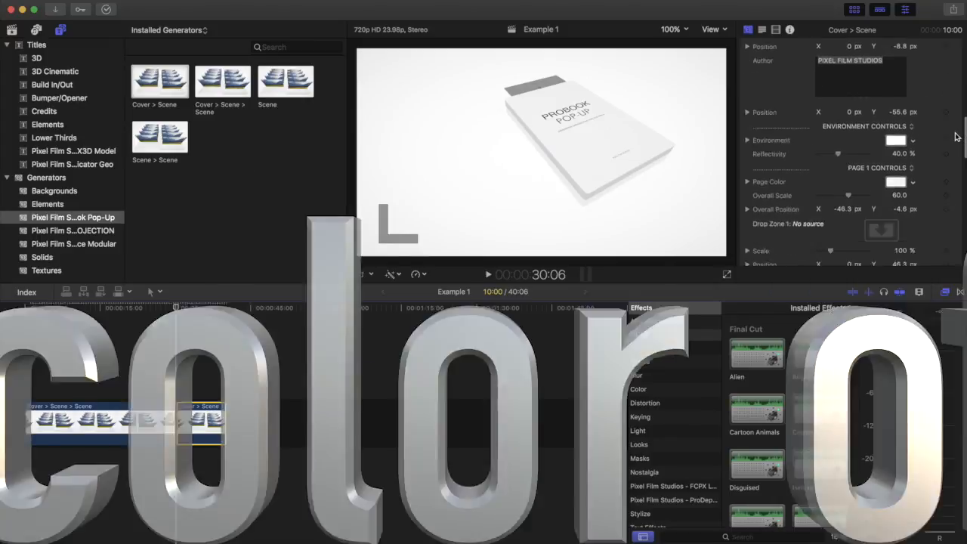
scroll(down, 3)
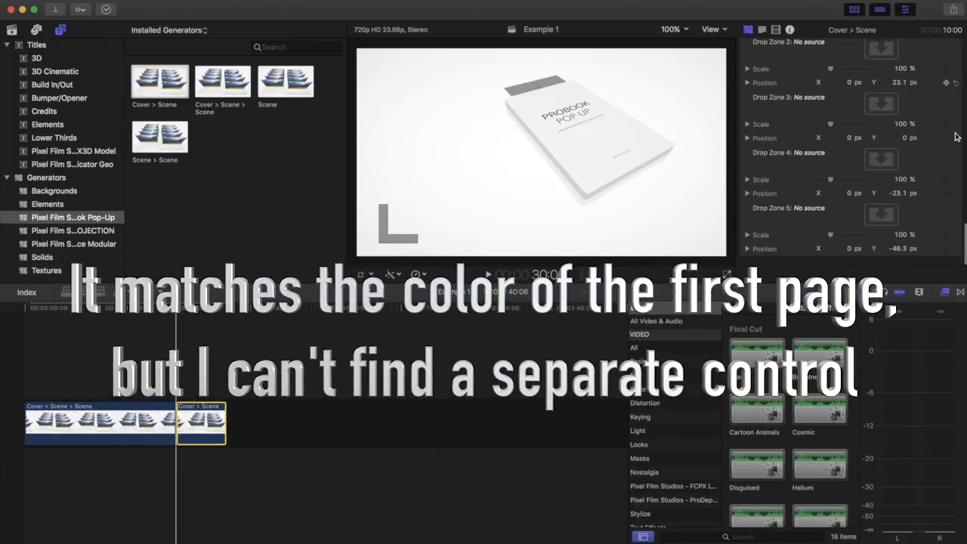
scroll(up, 3)
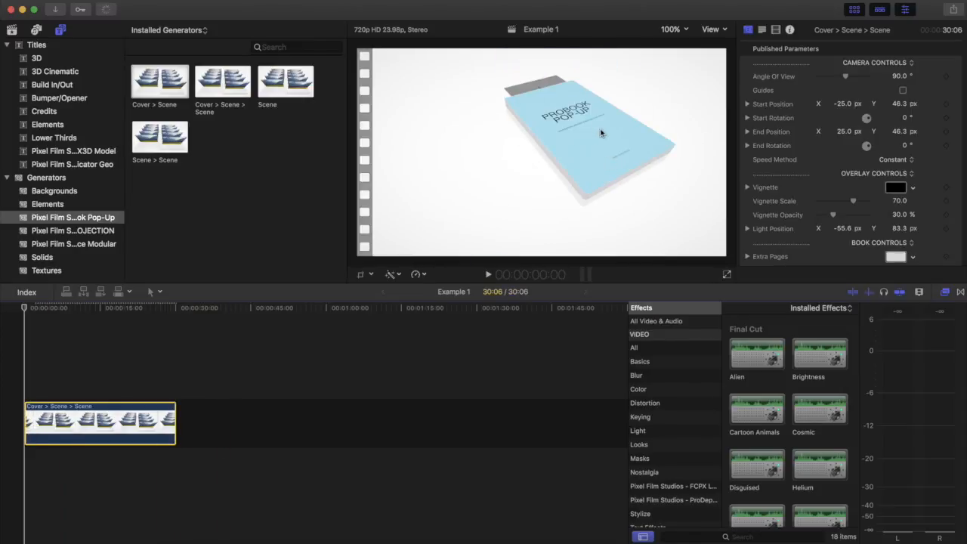
- Replace the cover's book title text with 'Book Title'
scroll(down, 3)
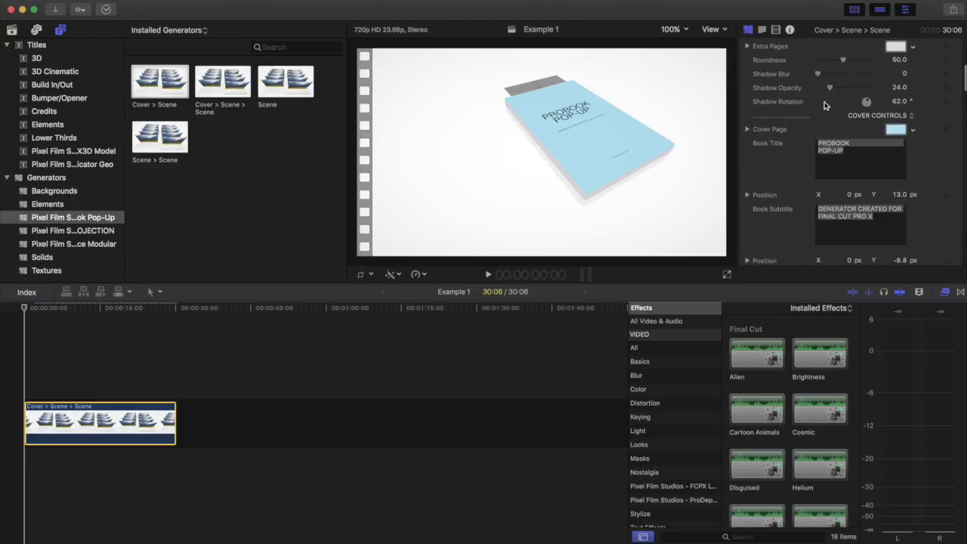
scroll(down, 3)
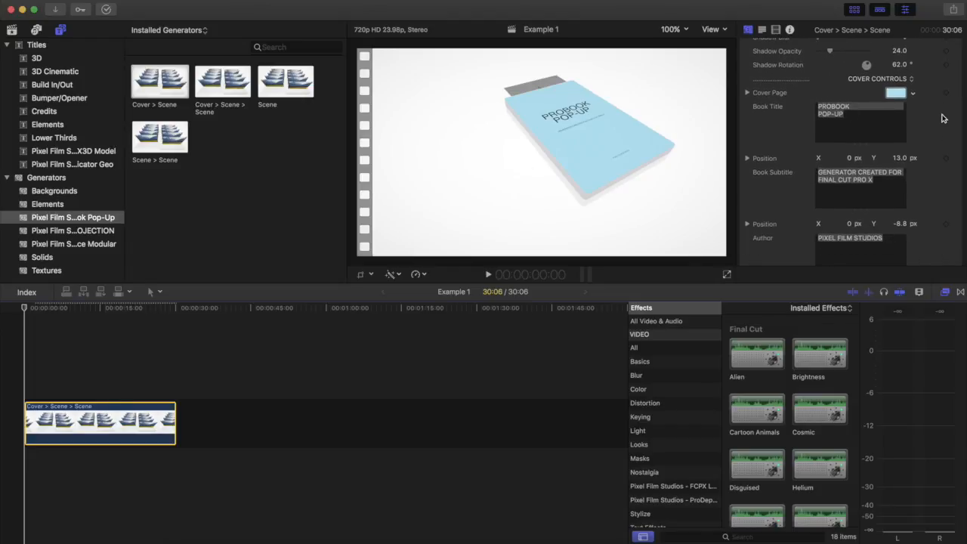
scroll(down, 3)
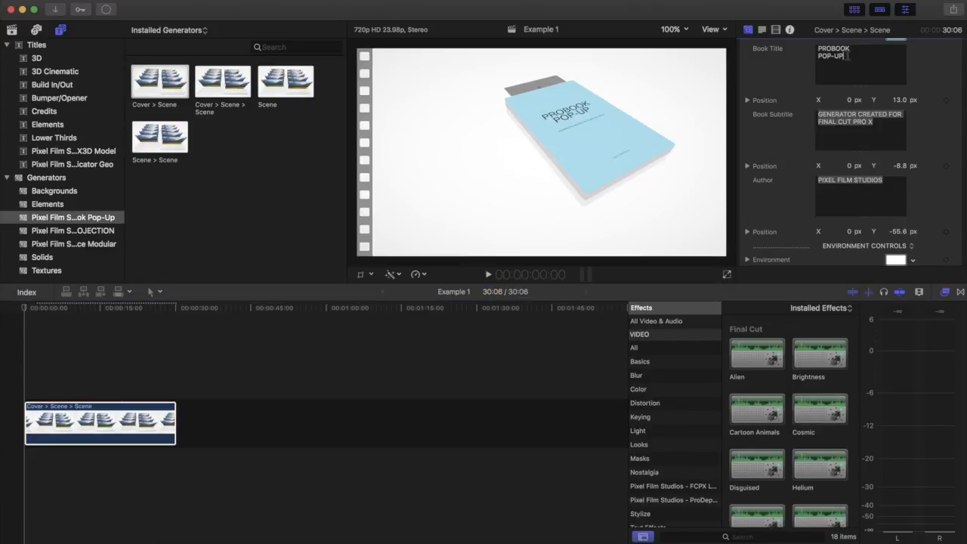
key(backspace)
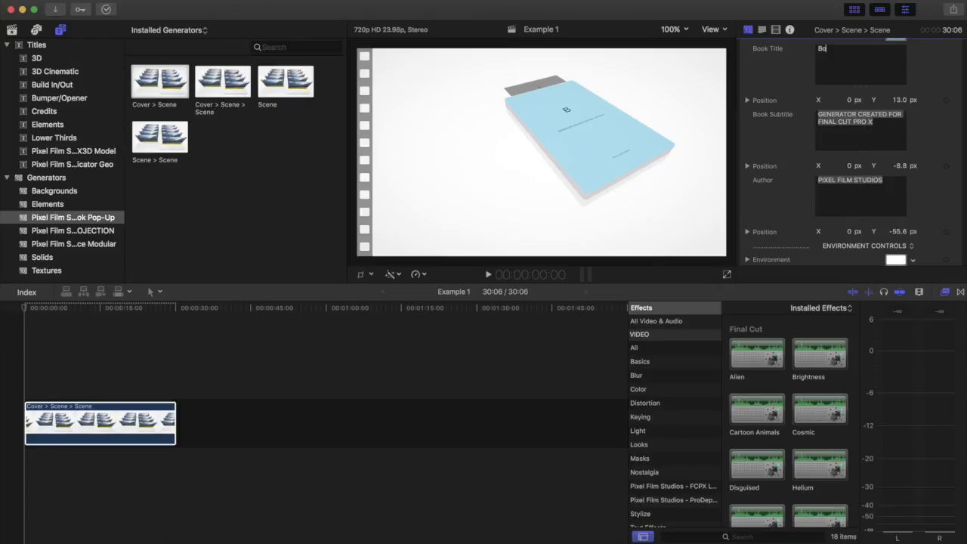
text(Book Title)
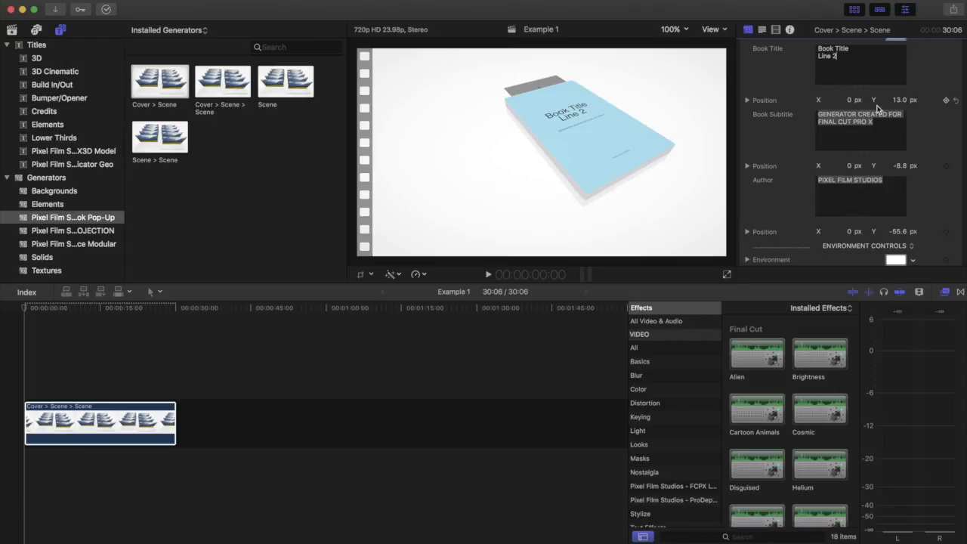
- Change the subtitle to 'Subtitle' and the author to 'The Friendly Reviewer'
click(898, 99)
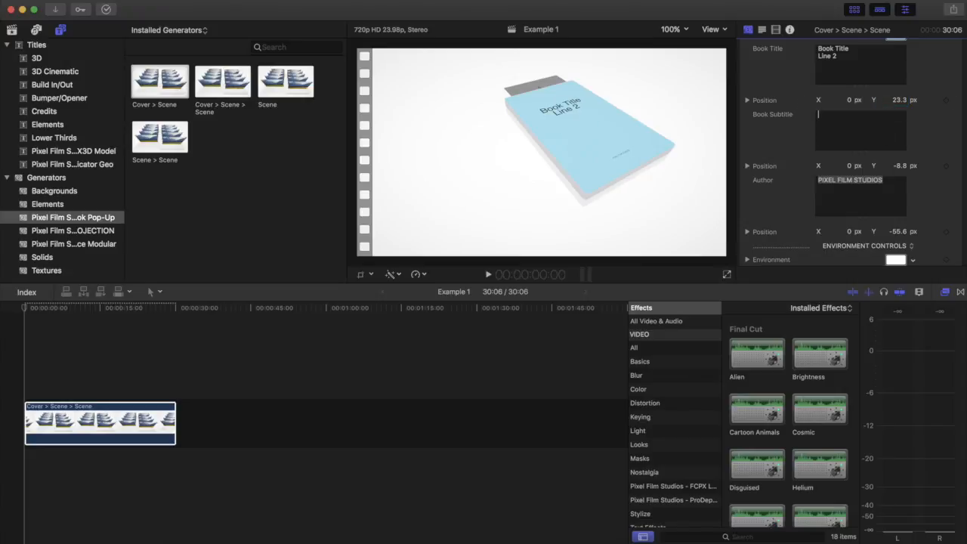
text(Subtitle)
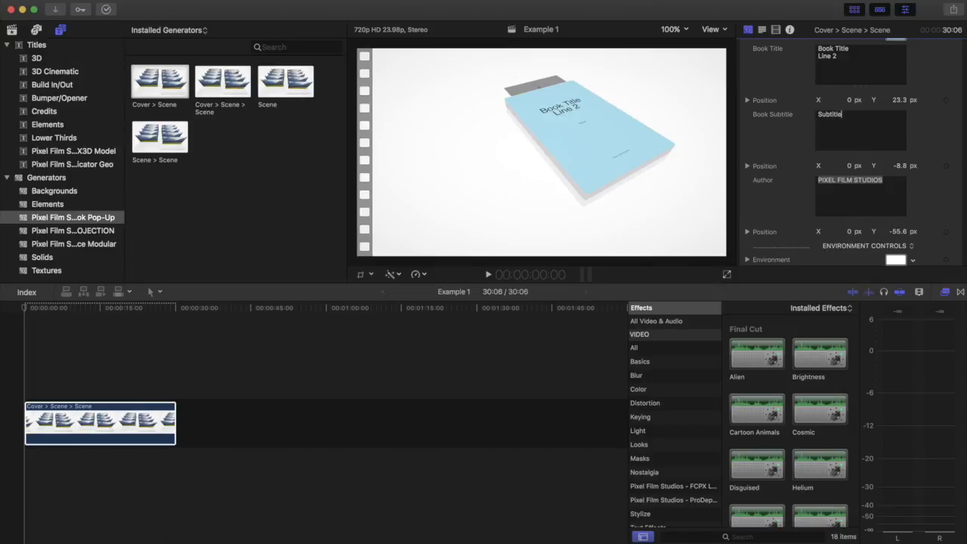
click(849, 180)
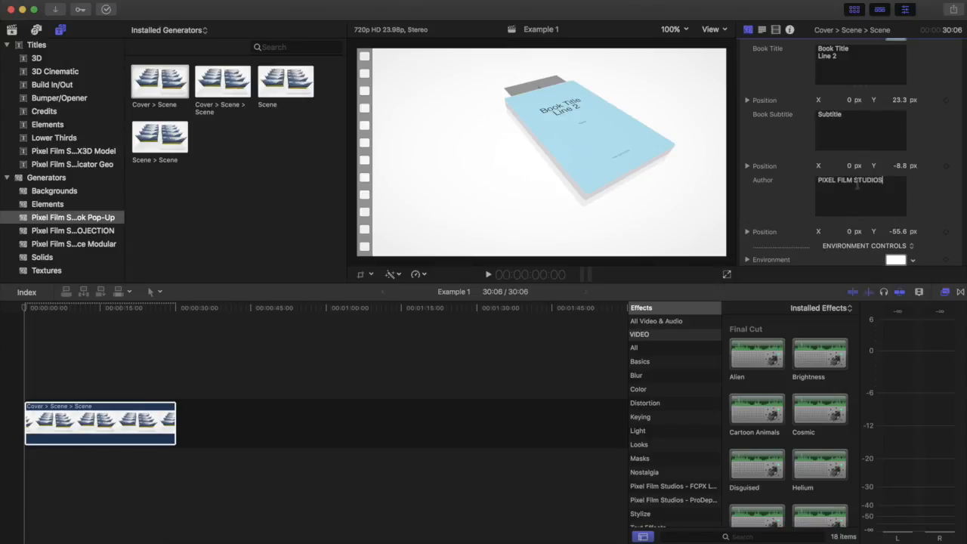
text(F)
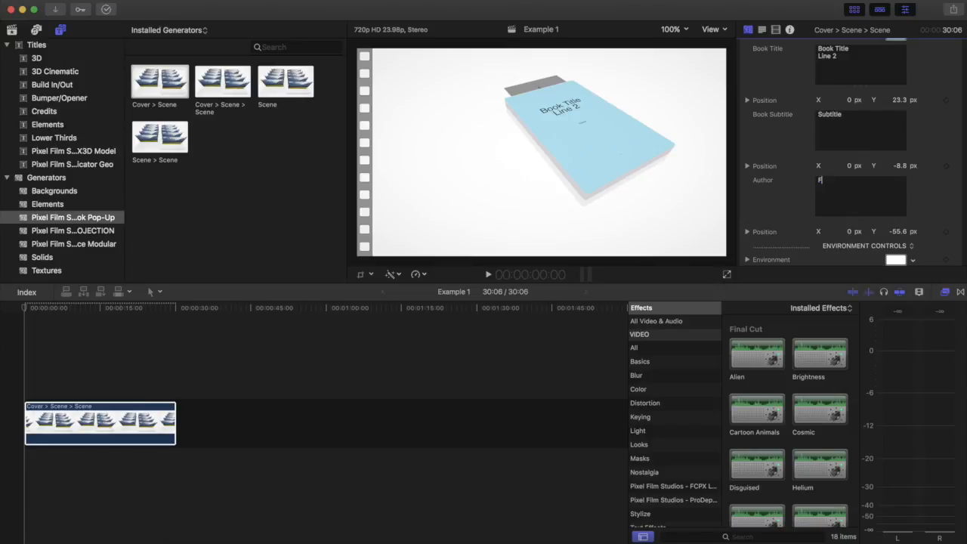
text(he Friendly)
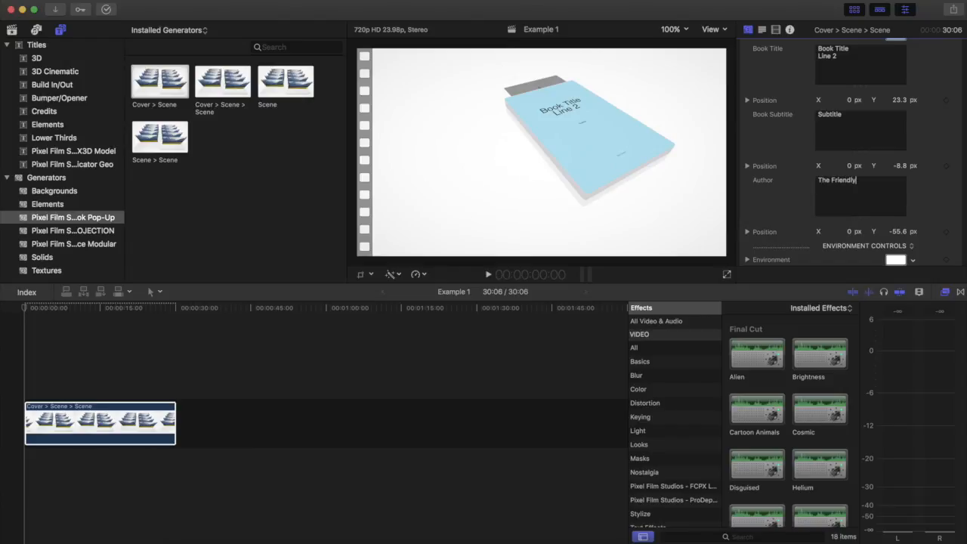
text(Reviewer)
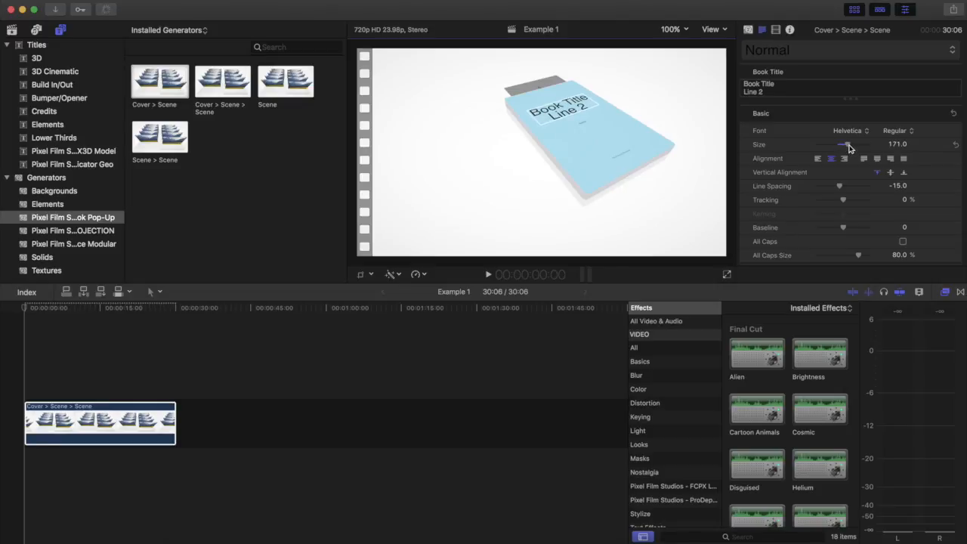
- Set the book title font to Gujarati MT
click(848, 130)
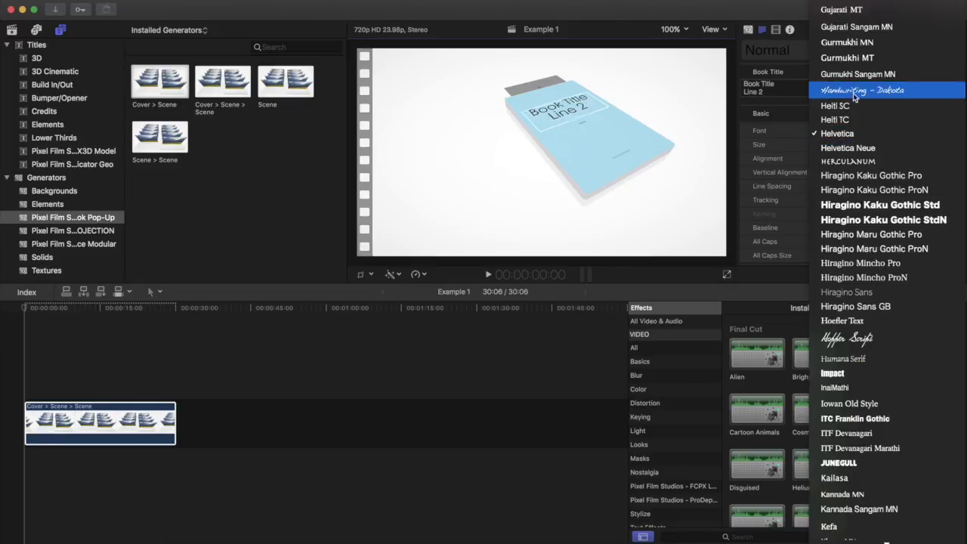
click(872, 175)
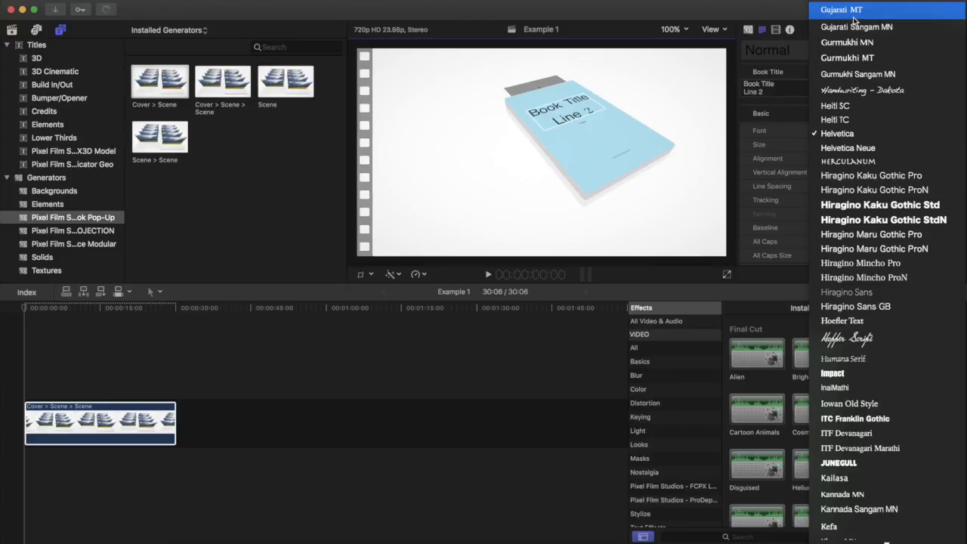
click(841, 9)
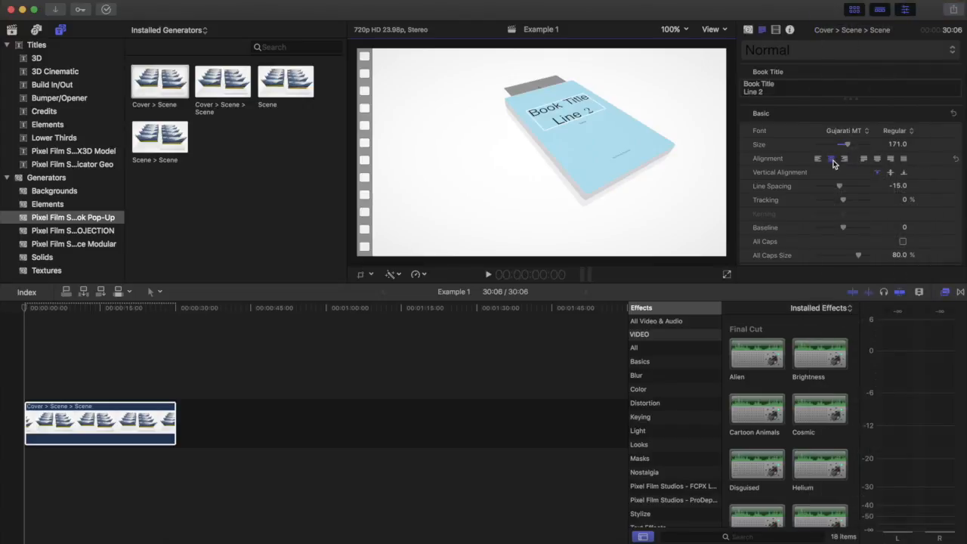
scroll(down, 3)
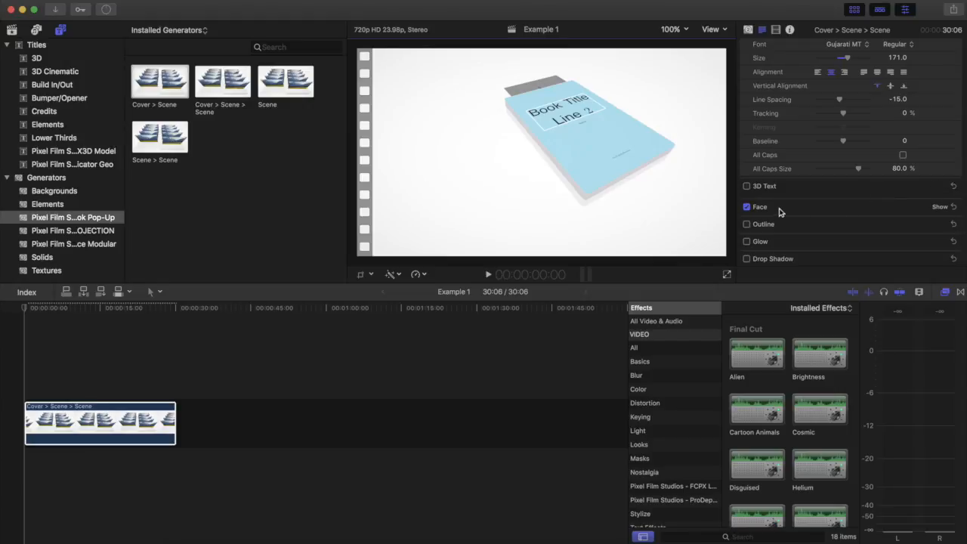
- Try 3D Text on the book title, then switch it back to flat text
click(746, 186)
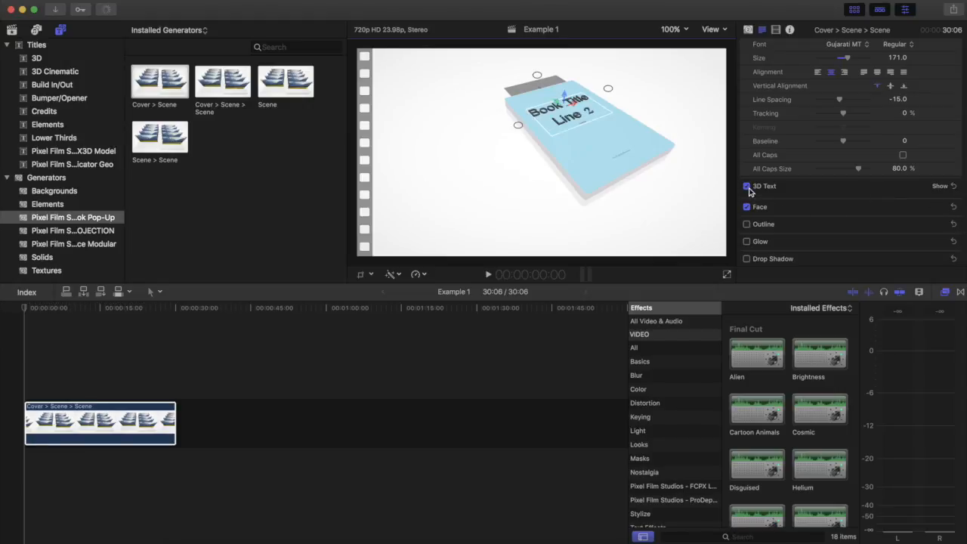
click(746, 186)
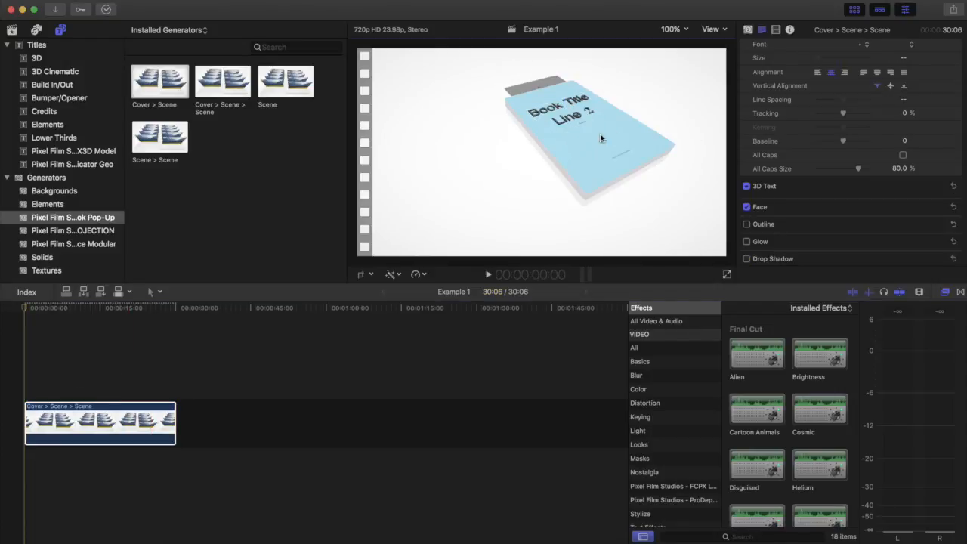
click(128, 307)
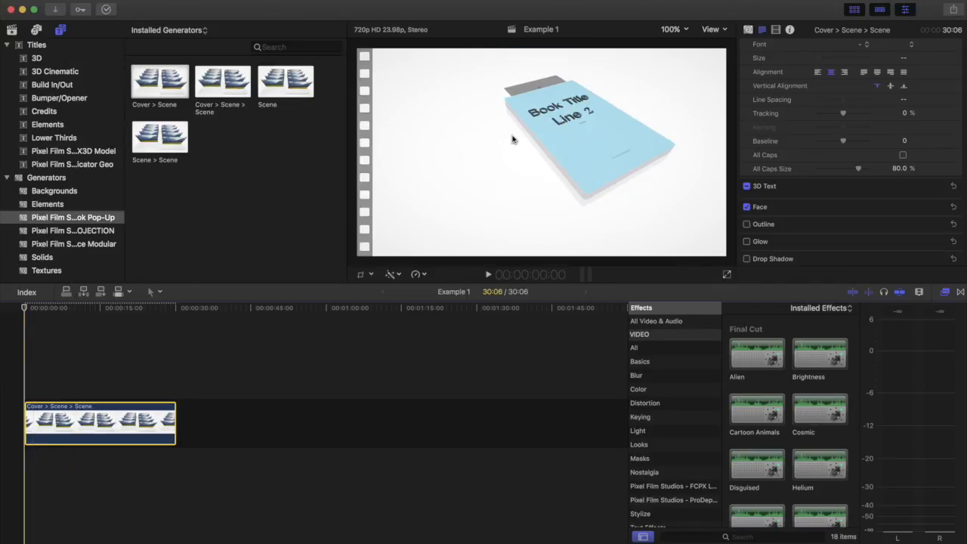
click(747, 228)
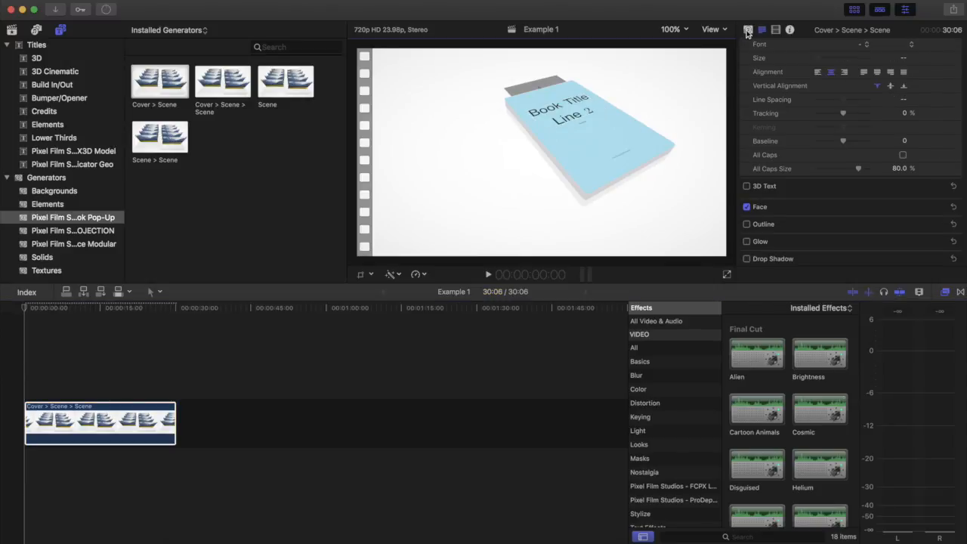
- Darken the Extra Pages color to grey in the Generator inspector
click(747, 30)
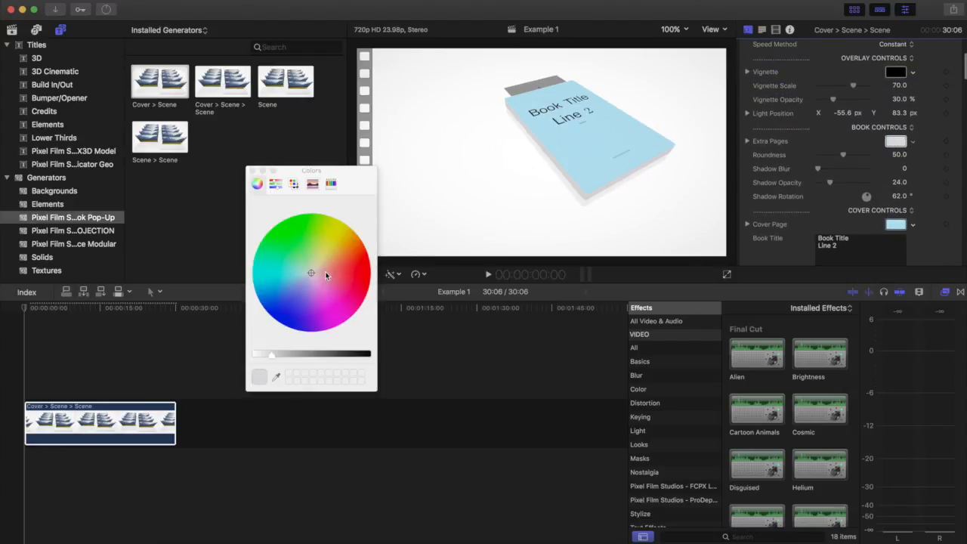
drag(268, 353, 293, 353)
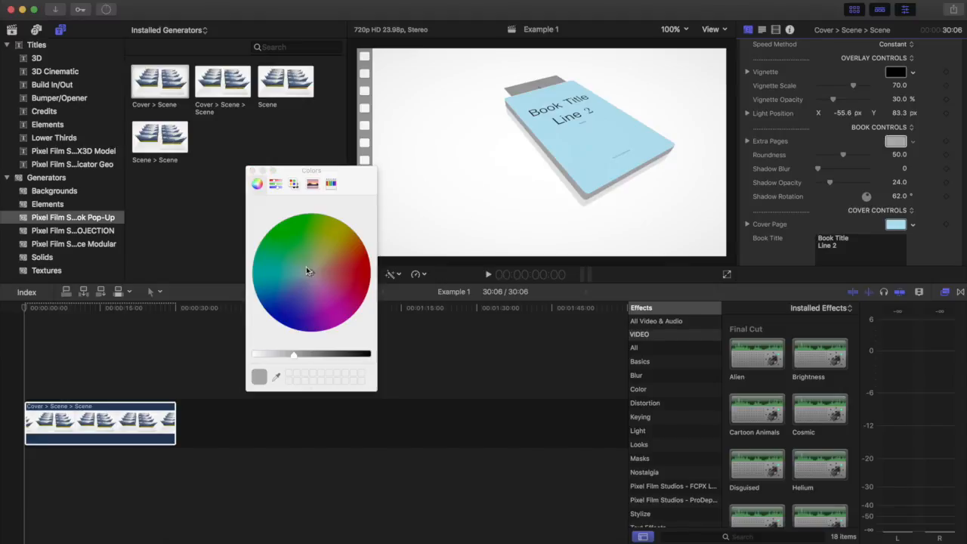
click(318, 283)
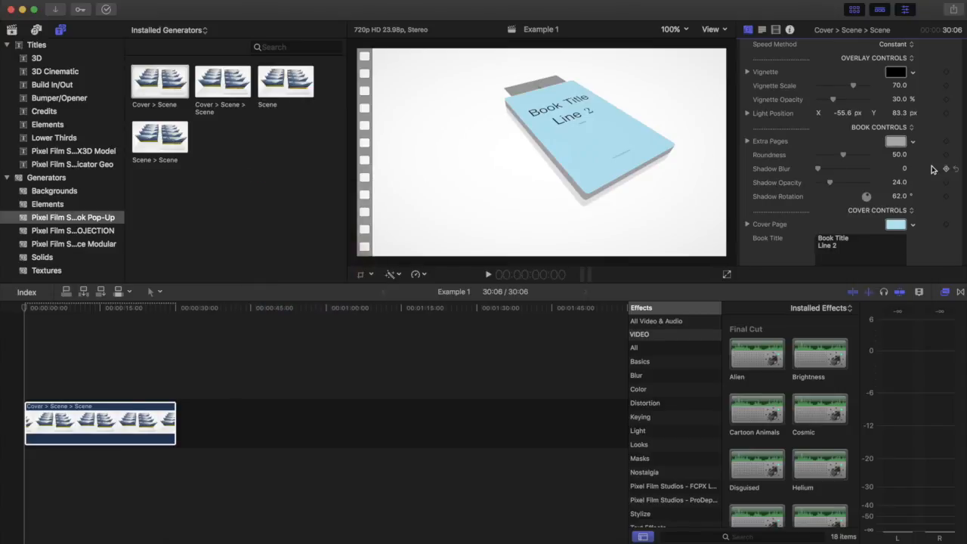
scroll(up, 3)
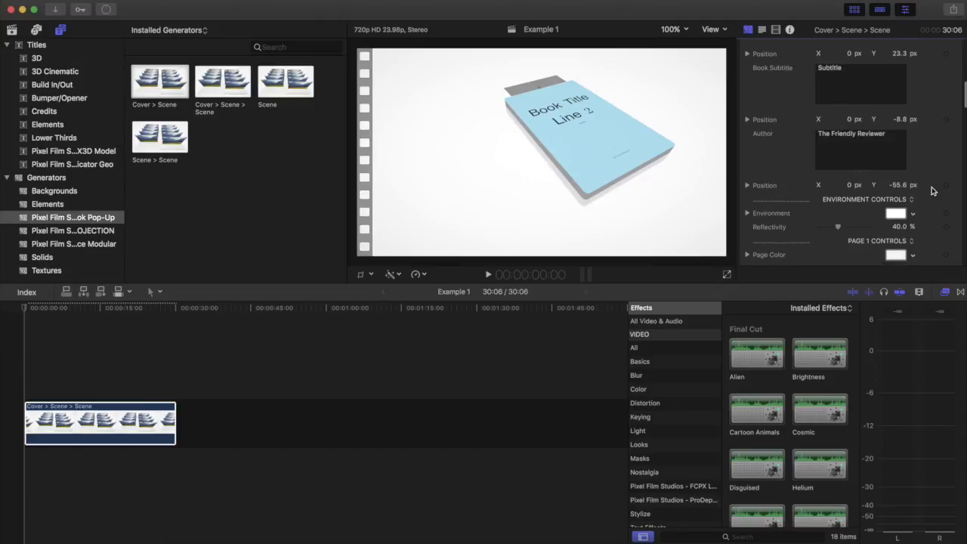
- Set the Environment color to light blue
scroll(down, 3)
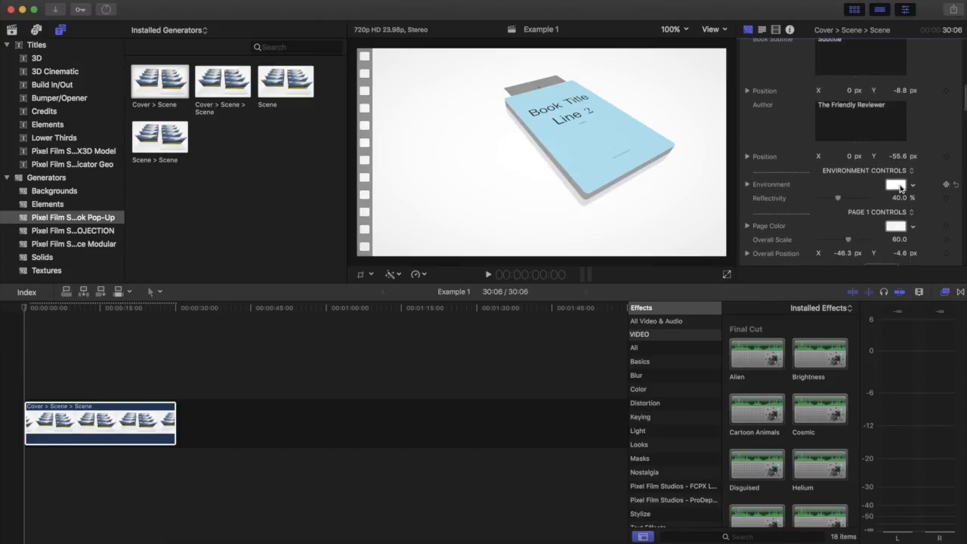
click(895, 184)
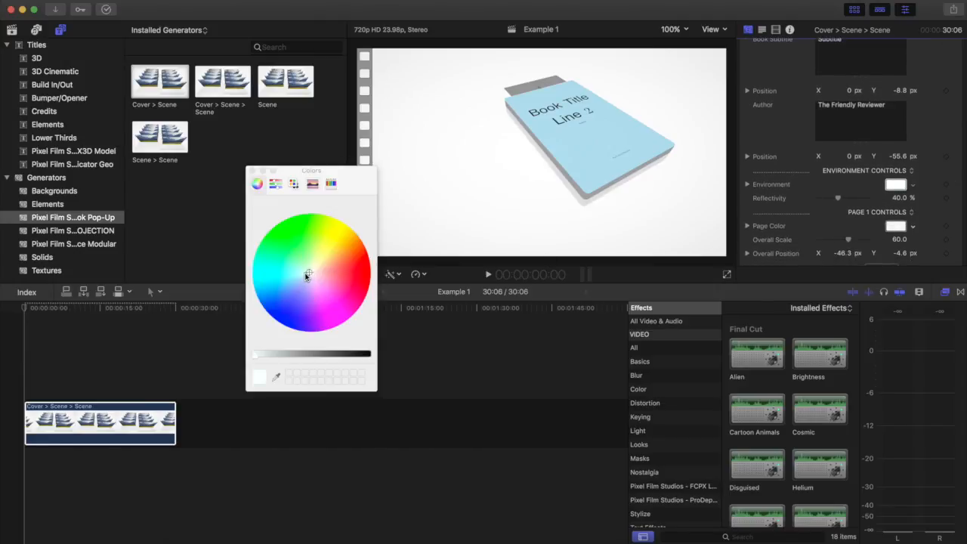
click(303, 271)
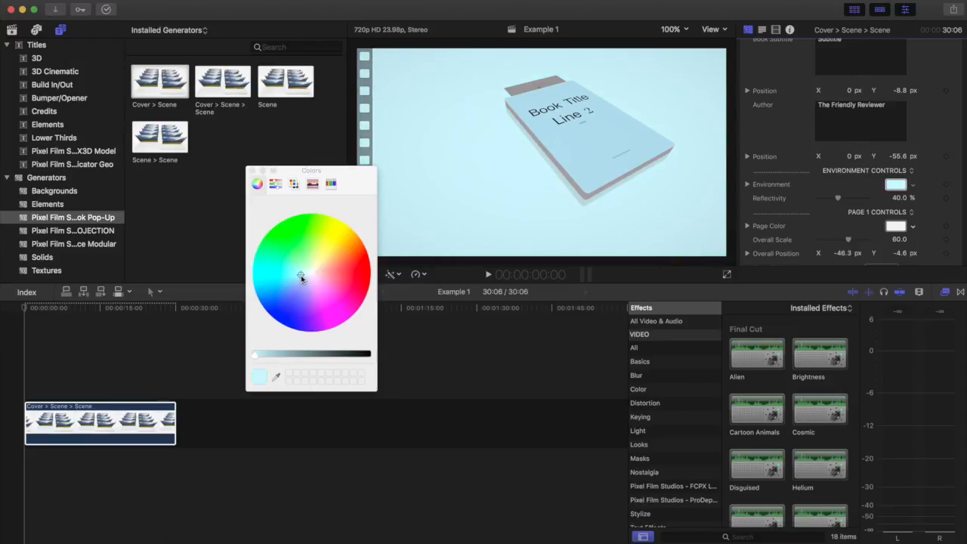
click(300, 280)
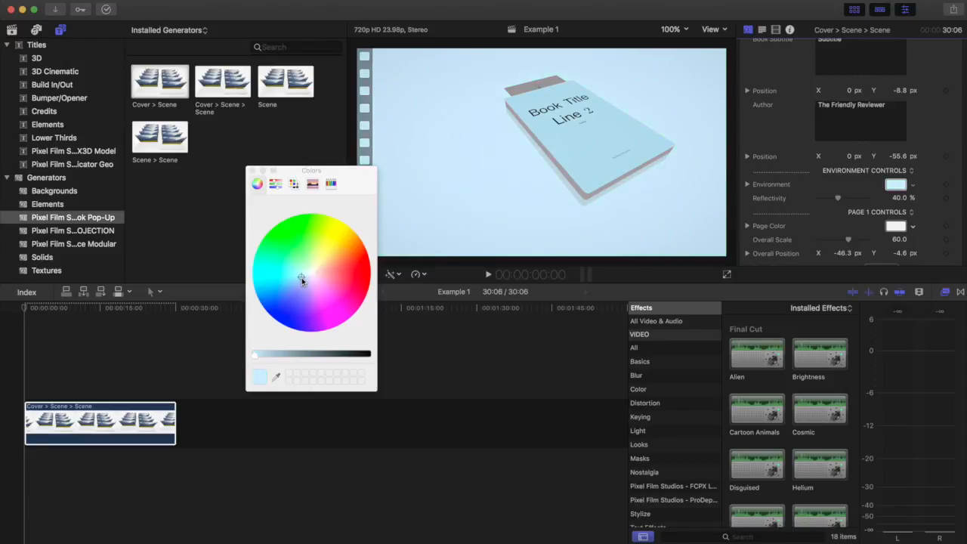
click(301, 281)
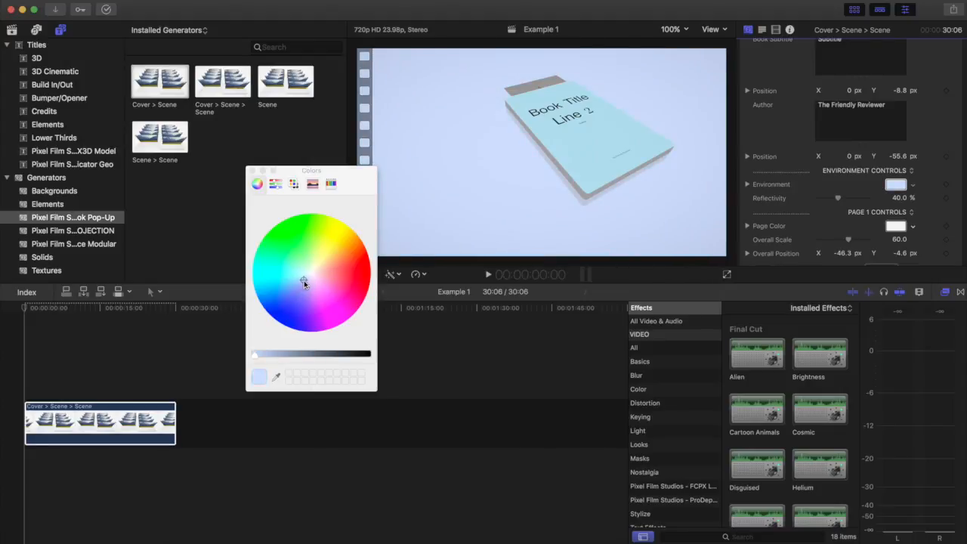
click(301, 280)
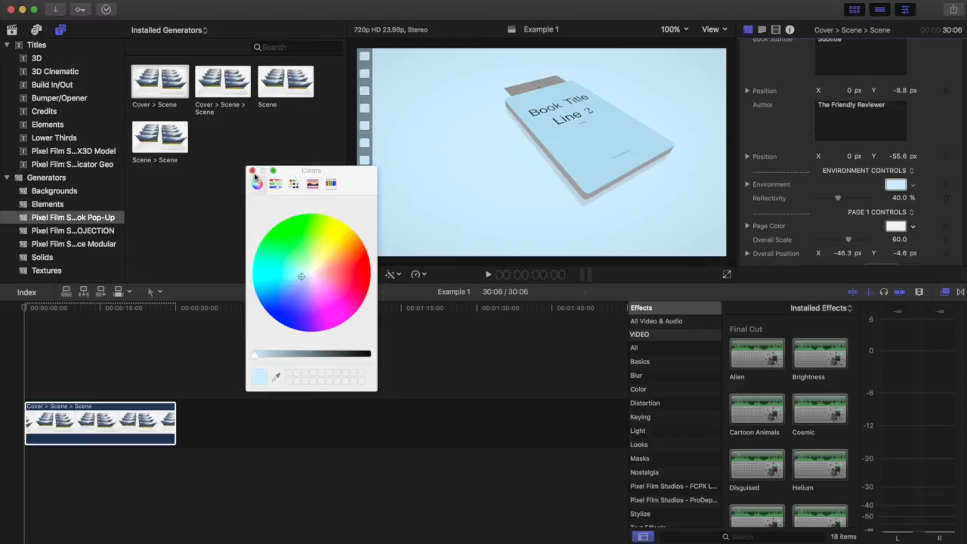
click(255, 170)
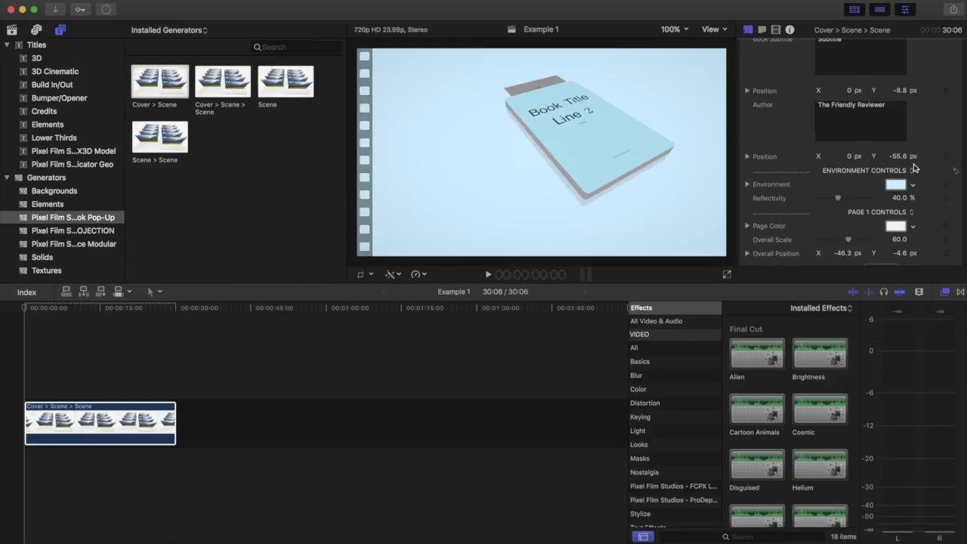
- Adjust the environment Reflectivity slider to about 55%
drag(837, 198, 854, 198)
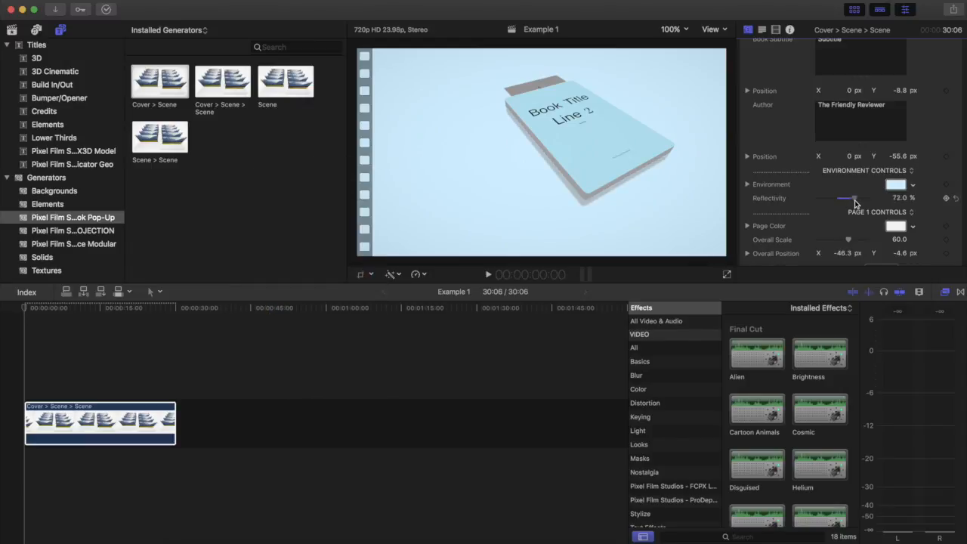
drag(853, 197, 838, 198)
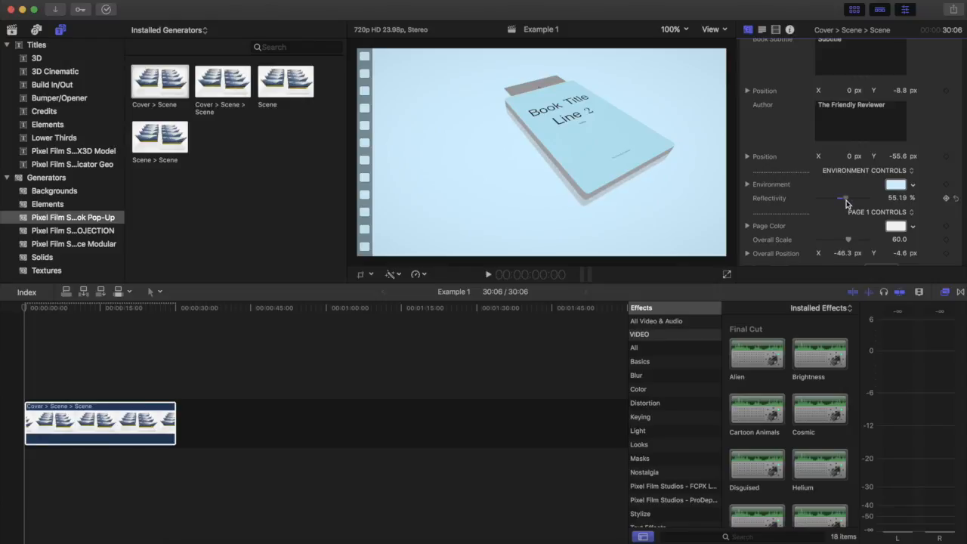
drag(846, 198, 842, 197)
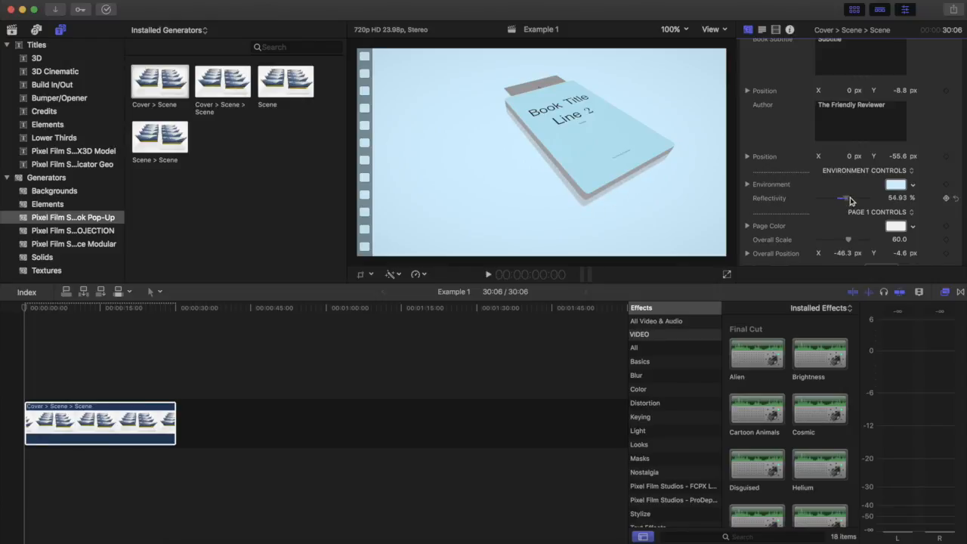
drag(850, 198, 840, 198)
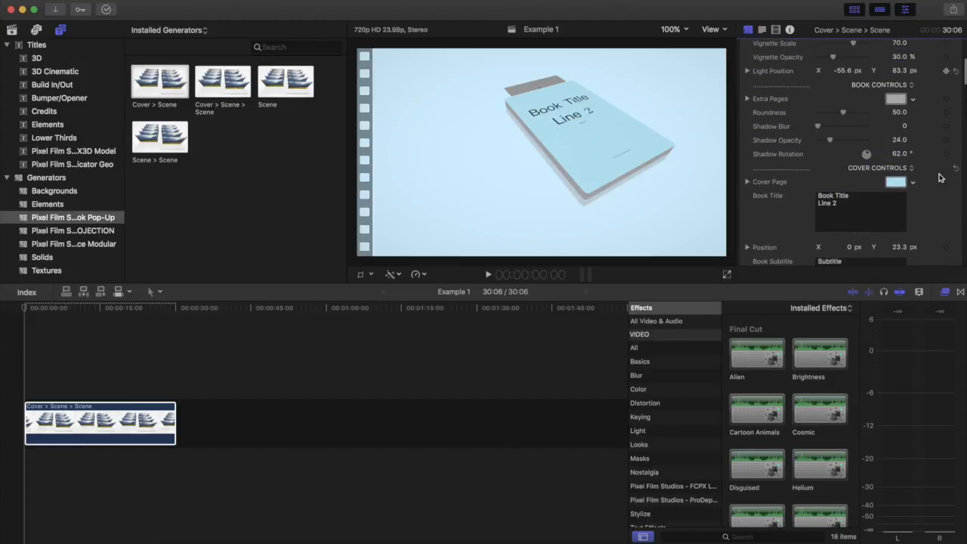
- Set Vignette Opacity to about 57% and Vignette Scale to about 67
scroll(up, 3)
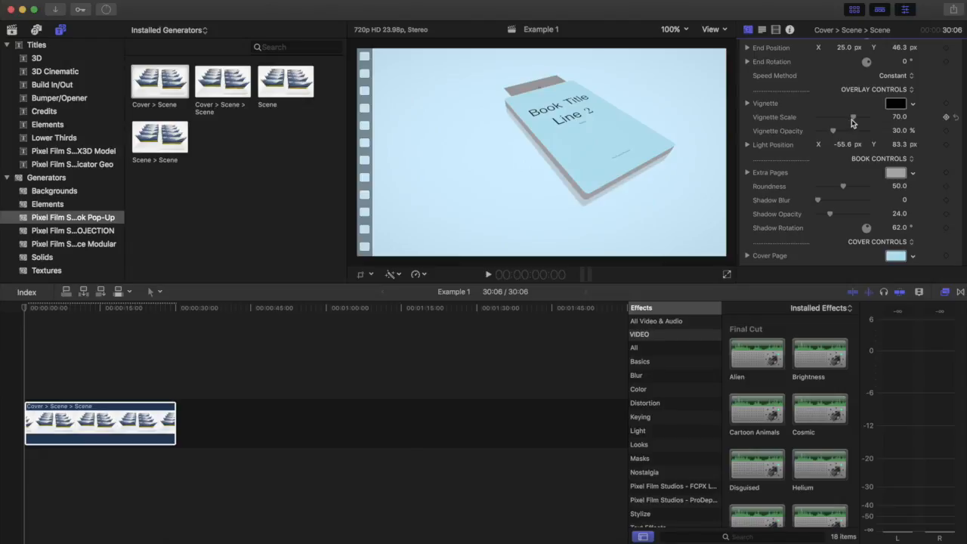
drag(833, 131, 845, 131)
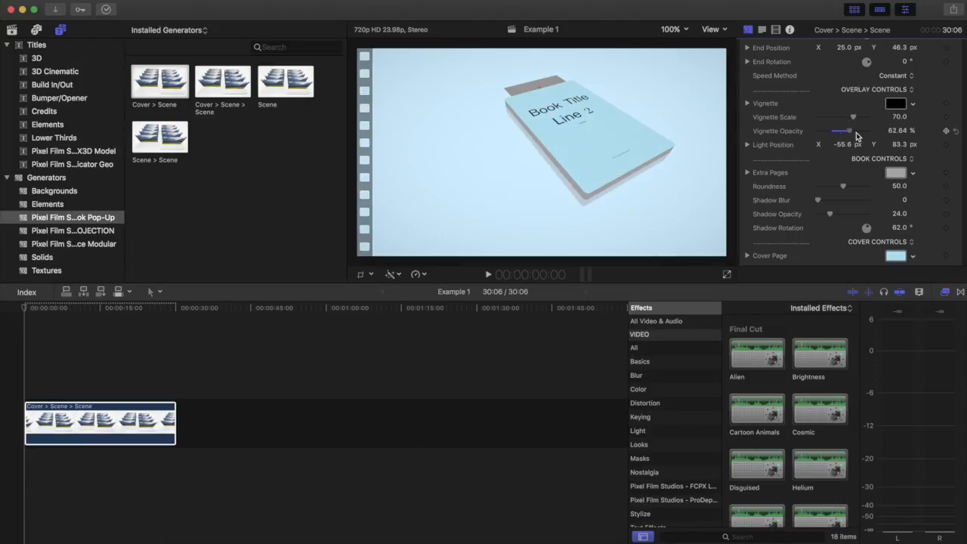
drag(841, 131, 851, 130)
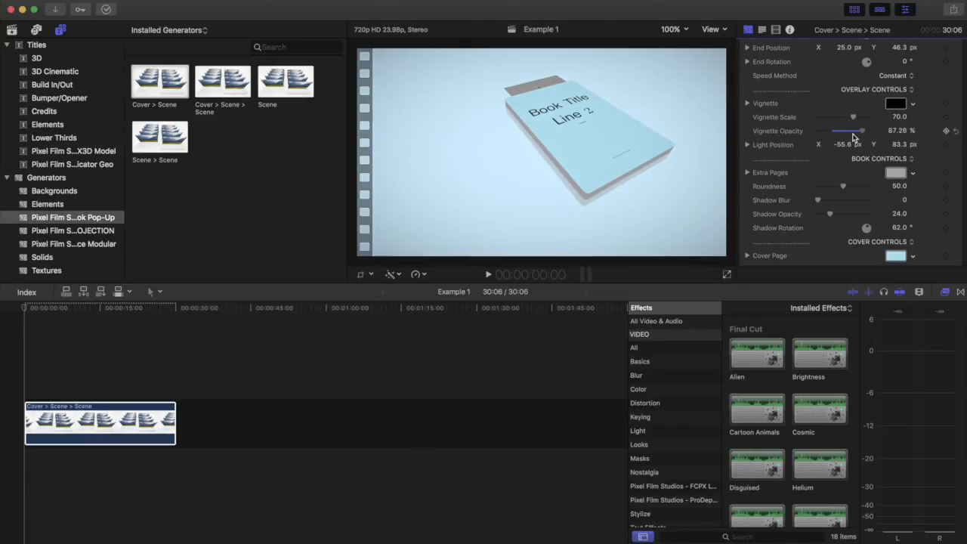
drag(843, 118, 831, 117)
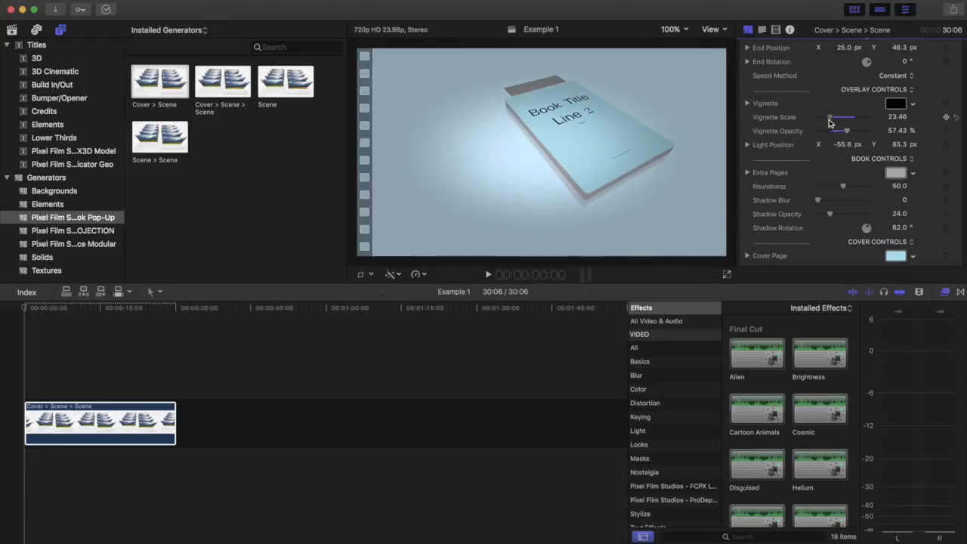
drag(831, 117, 851, 117)
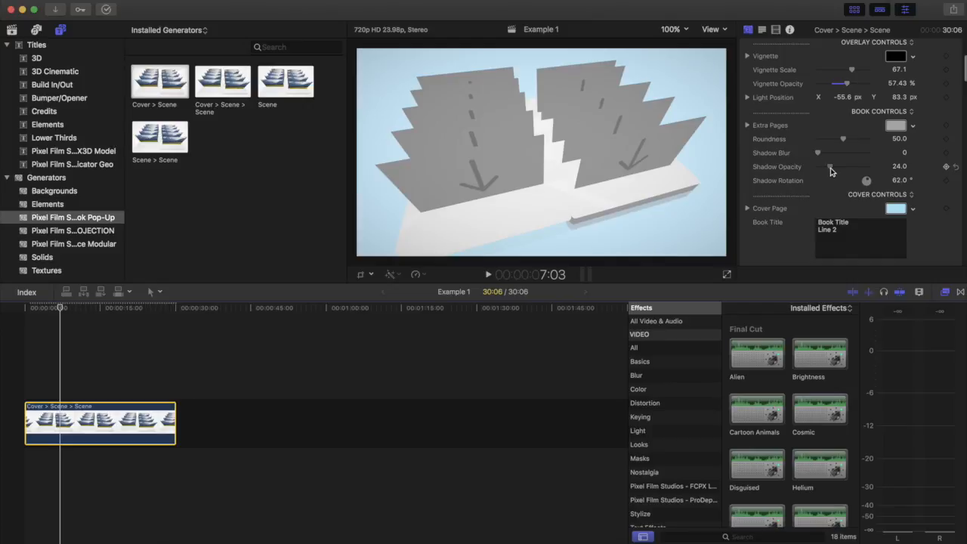
- Raise the book shadow opacity to about 54% and set shadow blur near 14
drag(831, 167, 845, 167)
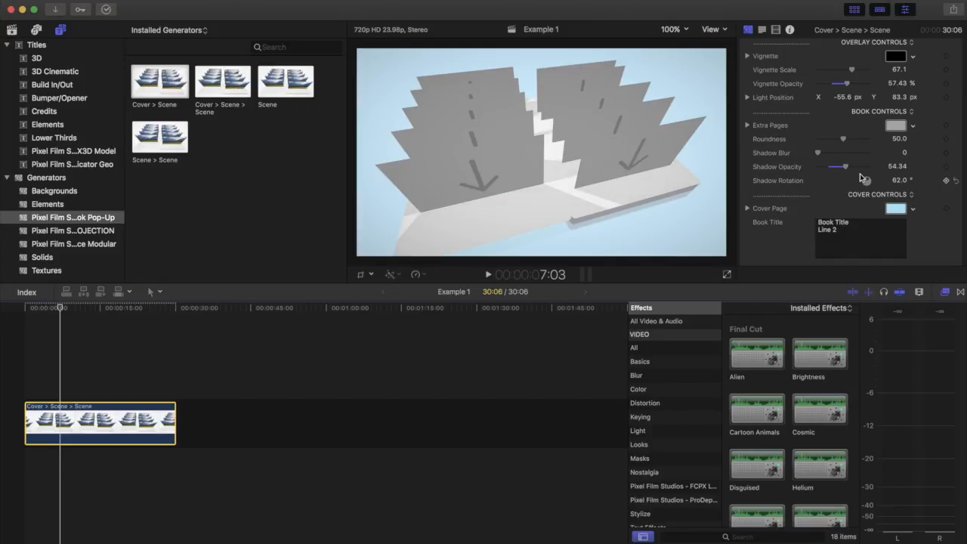
mouse_move(819, 157)
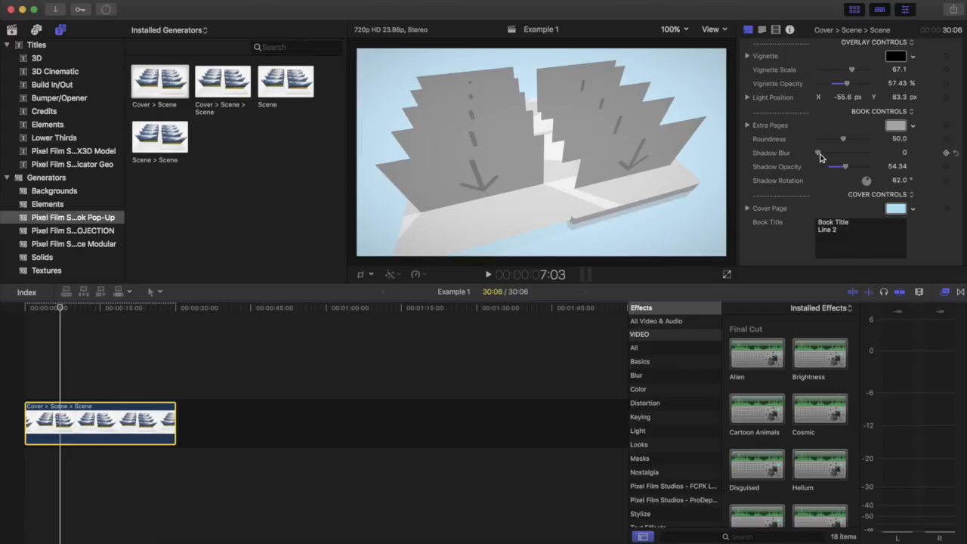
drag(818, 152, 838, 152)
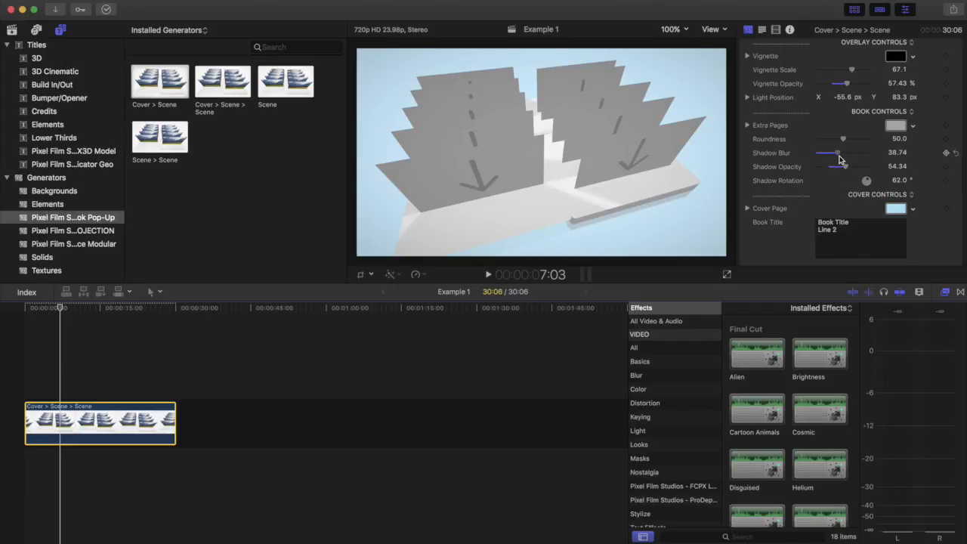
drag(845, 152, 823, 151)
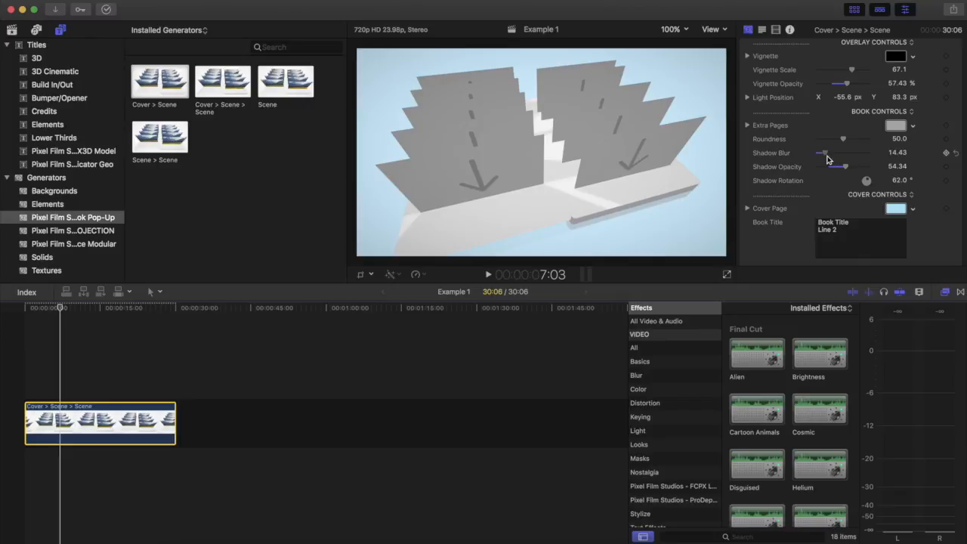
drag(819, 152, 823, 153)
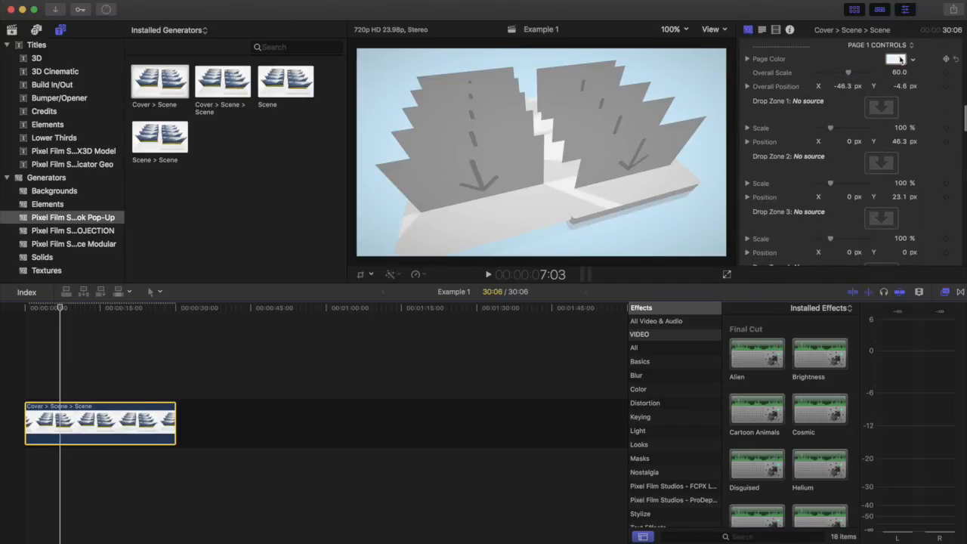
- Set the Page 1 and Page 2 colors to Lime green
click(894, 59)
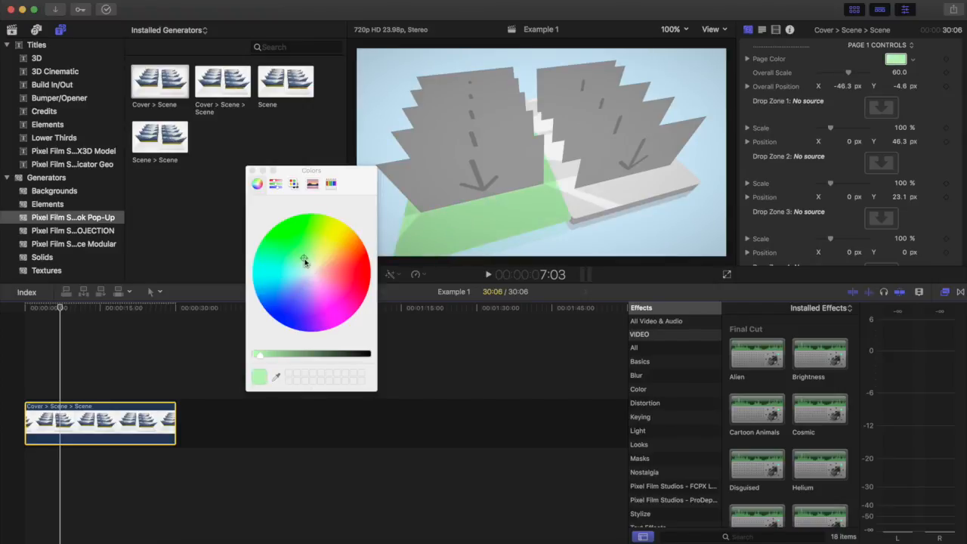
click(330, 183)
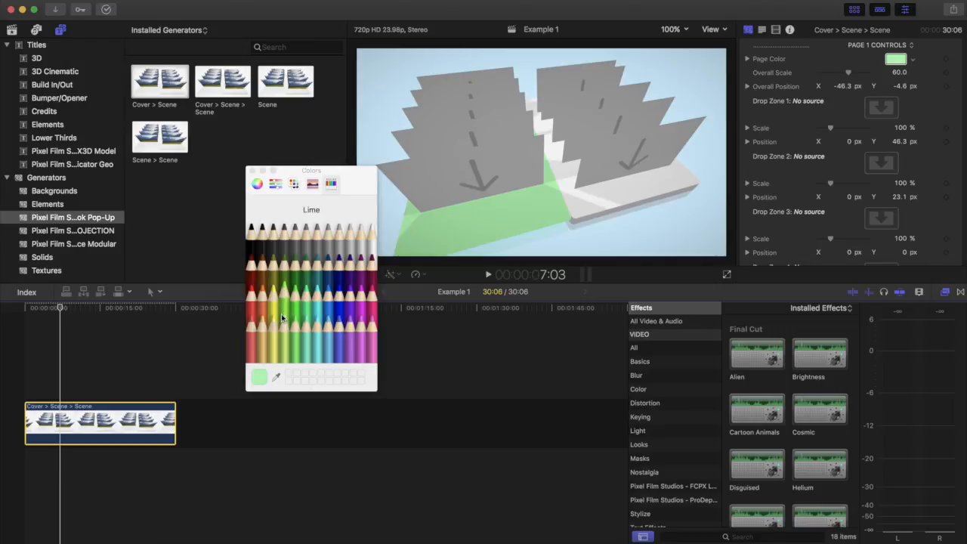
mouse_move(285, 308)
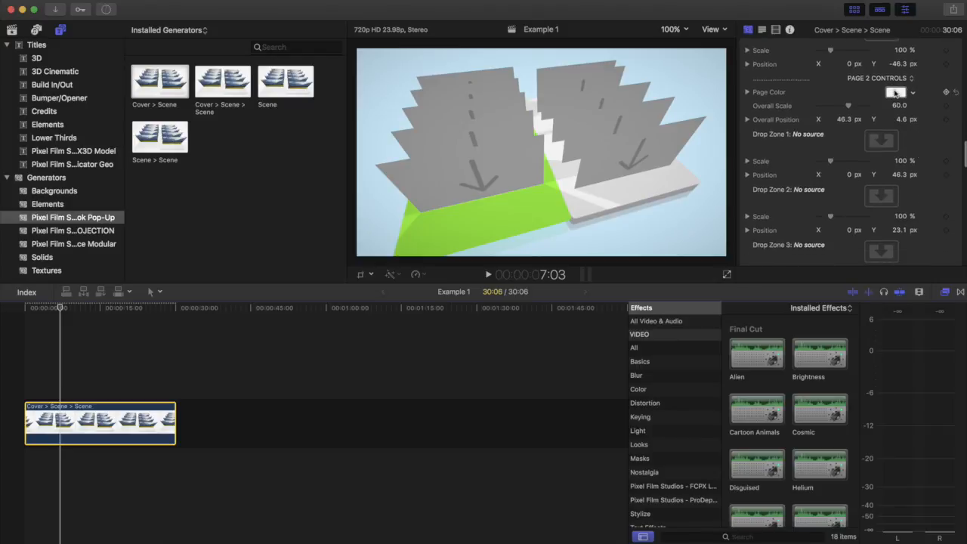
click(895, 91)
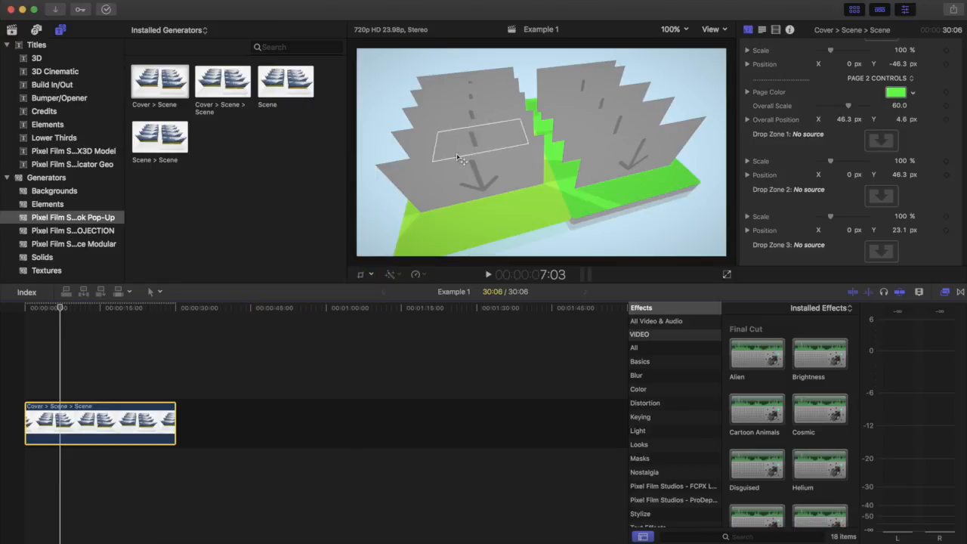
scroll(down, 3)
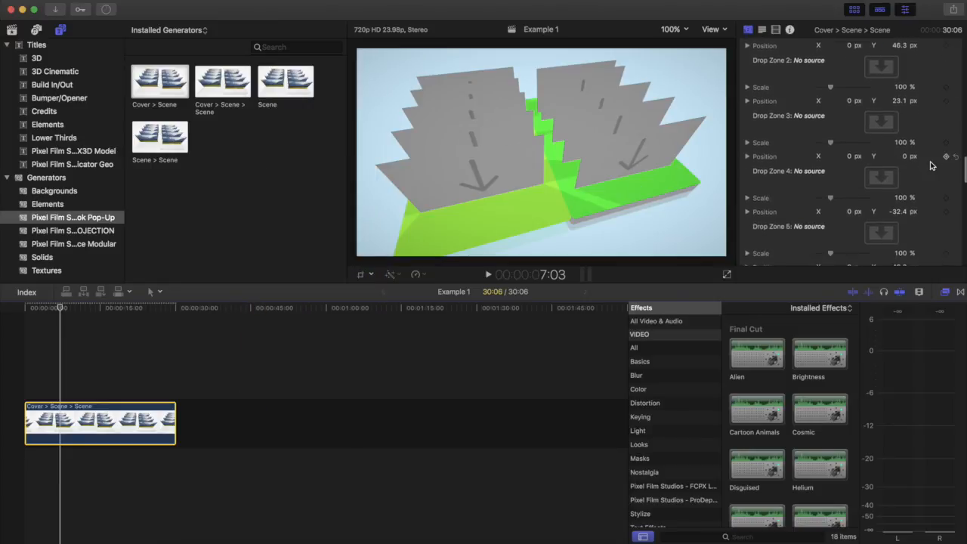
scroll(up, 3)
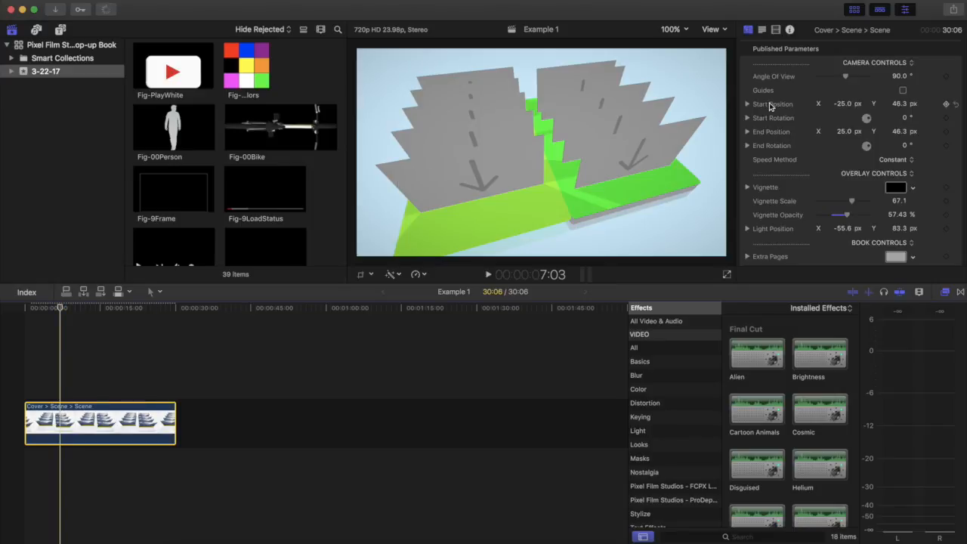
- Apply Fig-00SquareColors to page one and Fig-00Person and Fig-00Bike to page two
scroll(down, 3)
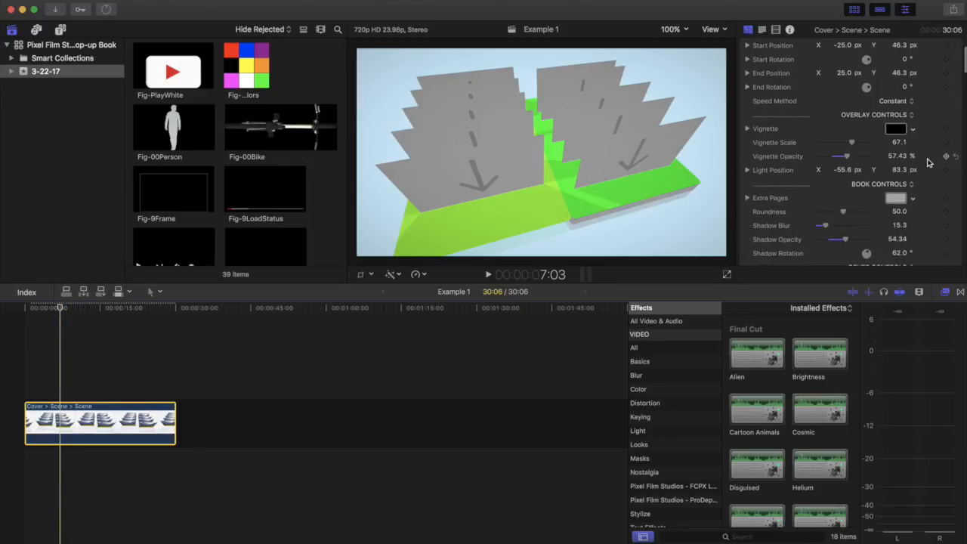
scroll(down, 3)
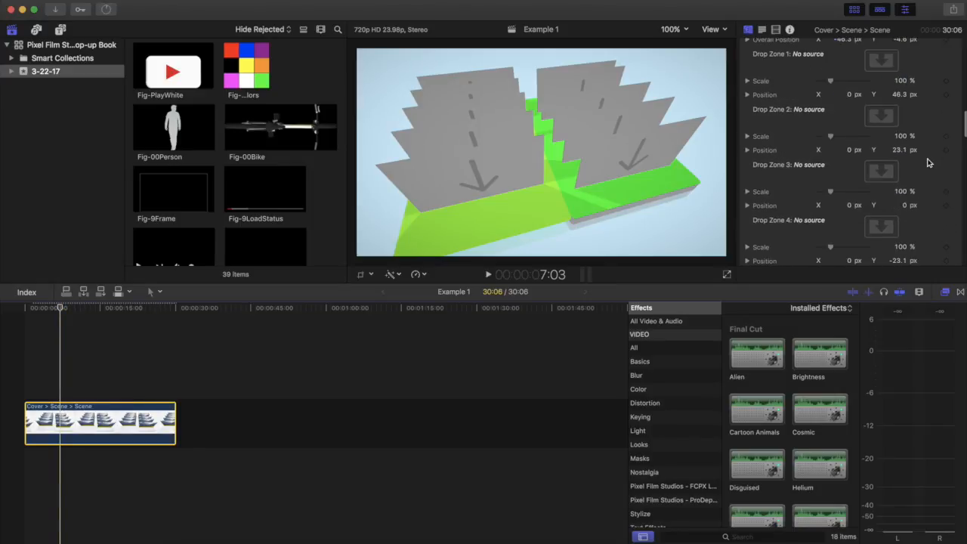
click(881, 60)
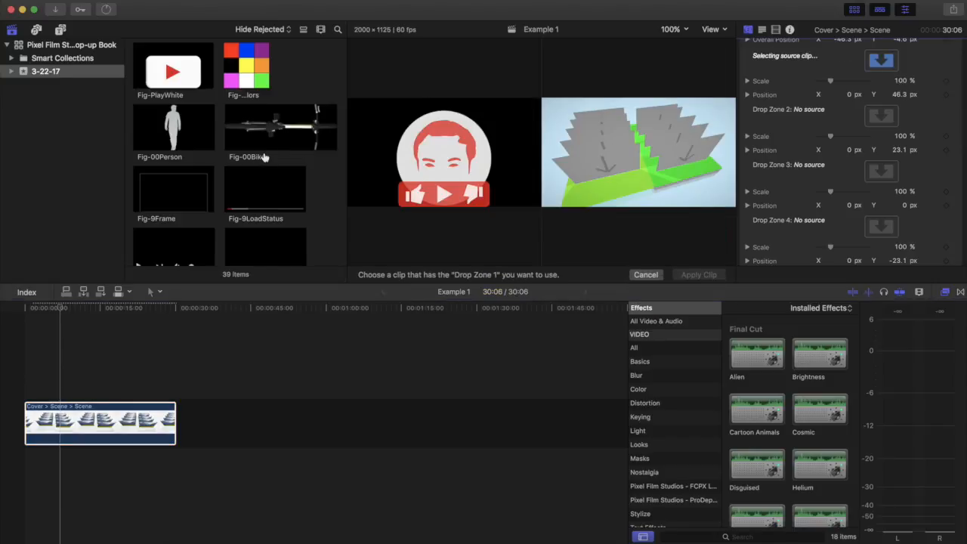
click(246, 66)
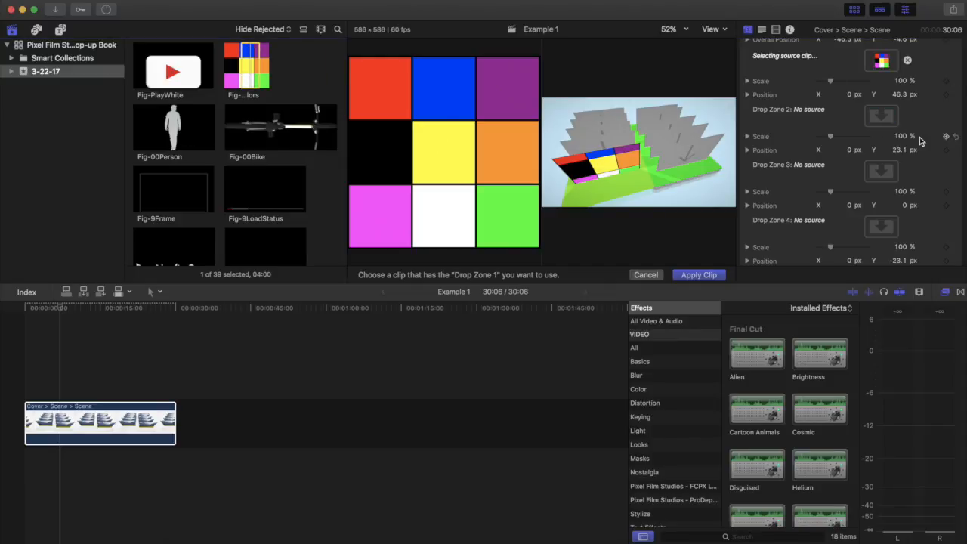
scroll(up, 3)
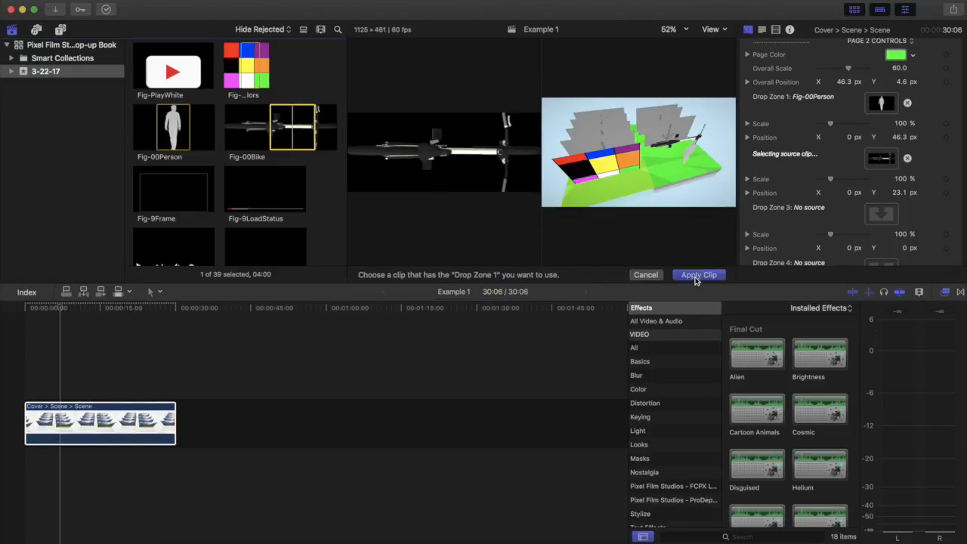
click(698, 274)
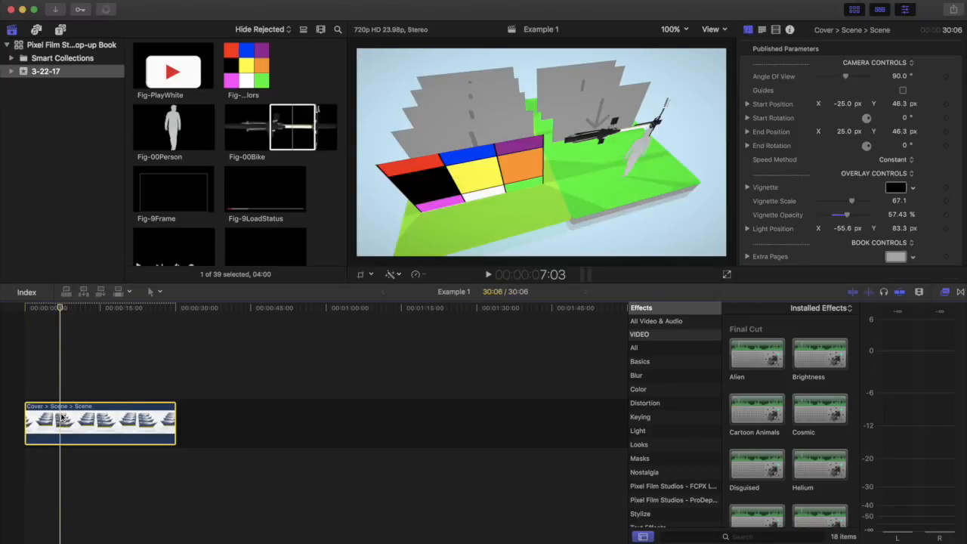
- Clear page one's first drop zone and set its scale to 91%
scroll(down, 3)
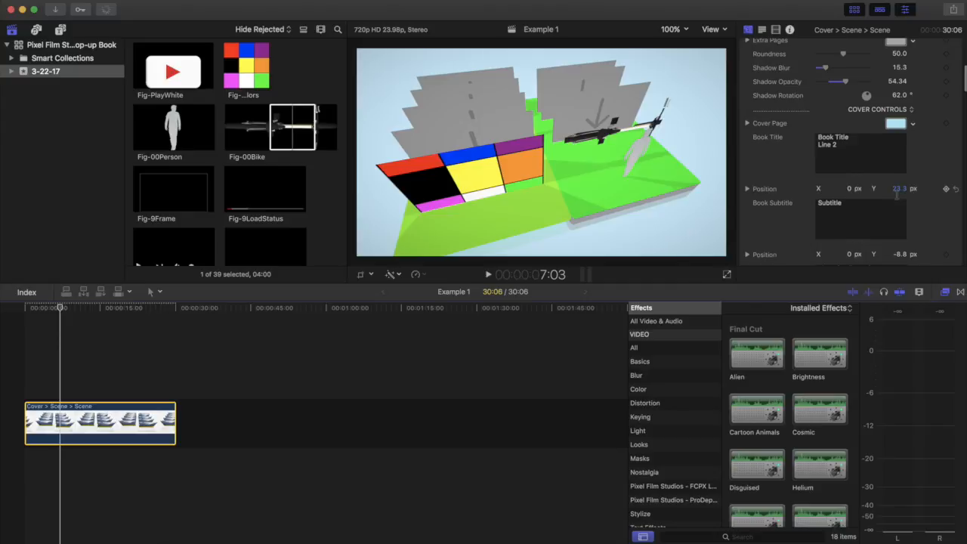
scroll(down, 3)
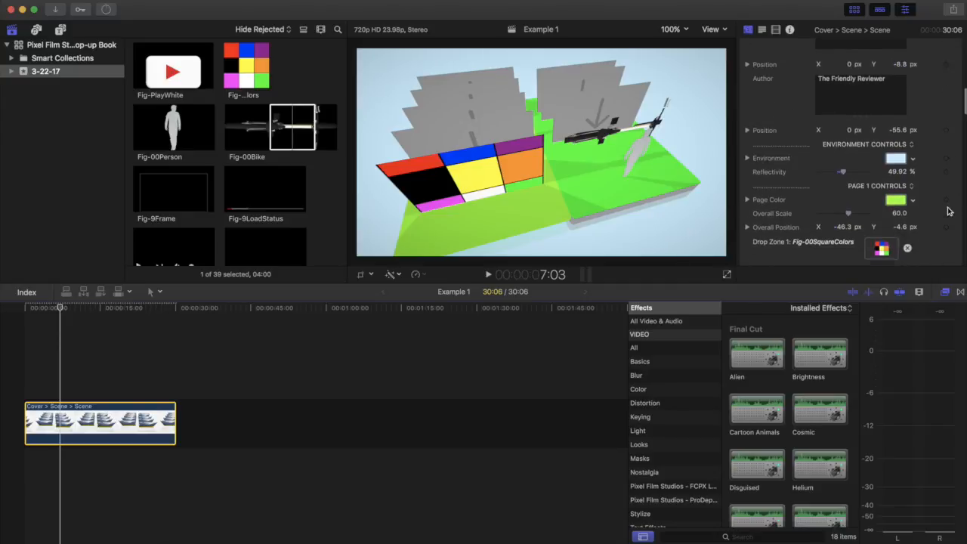
scroll(down, 3)
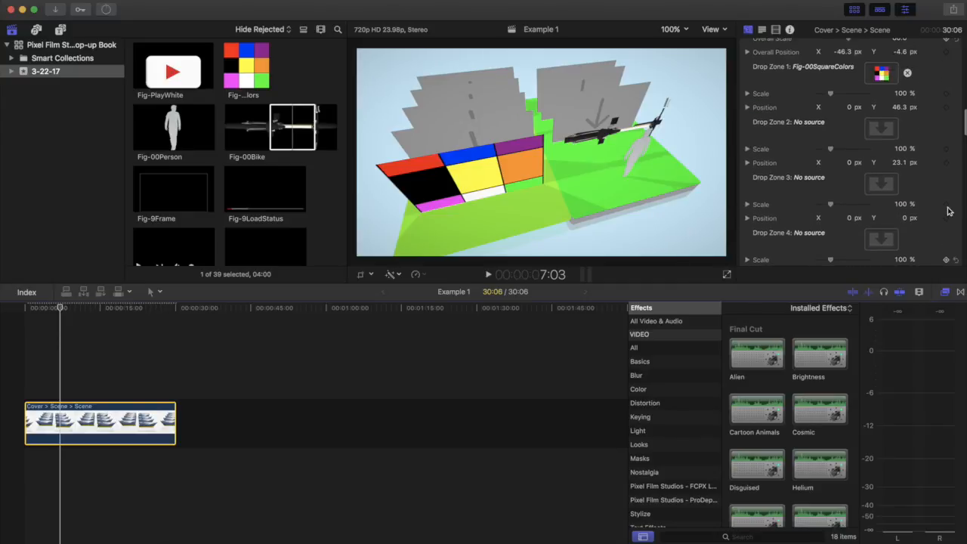
click(907, 73)
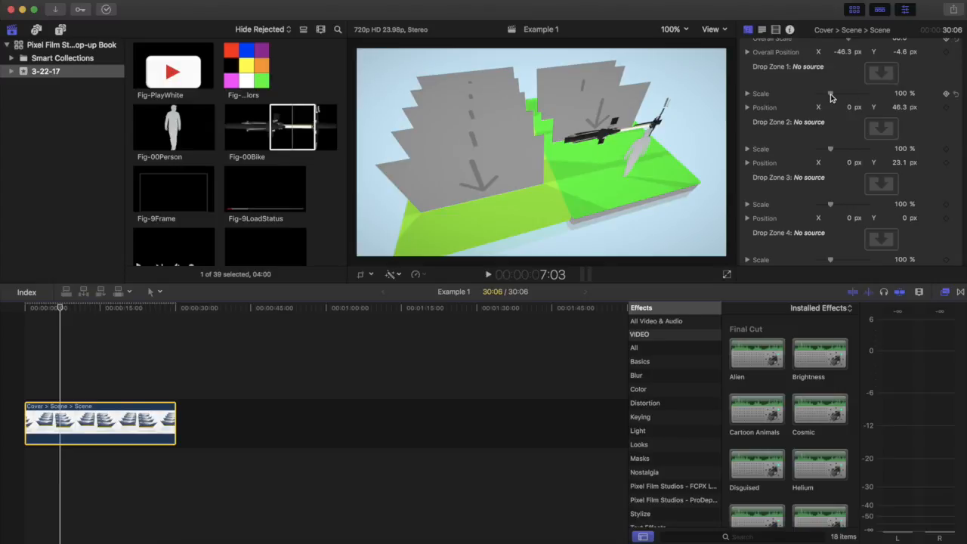
drag(829, 93, 821, 92)
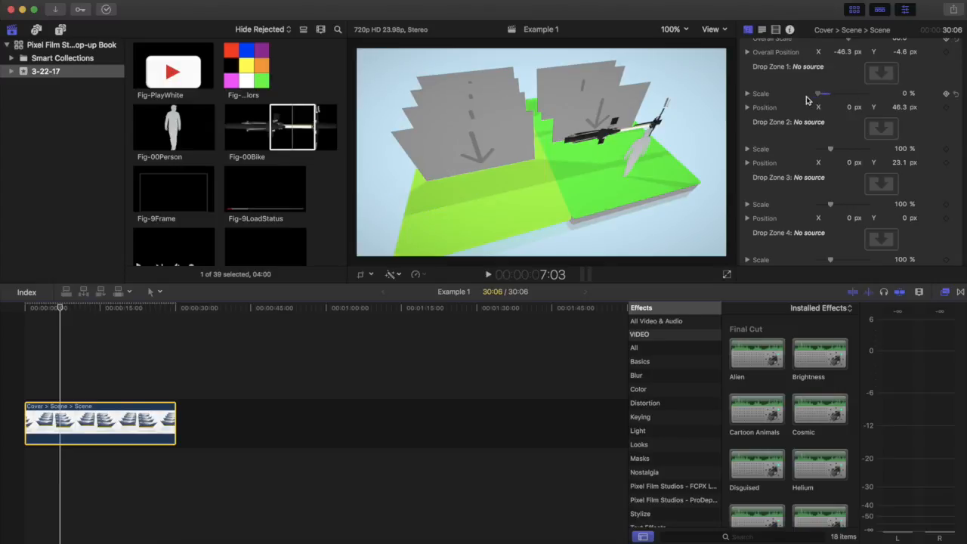
drag(830, 93, 812, 92)
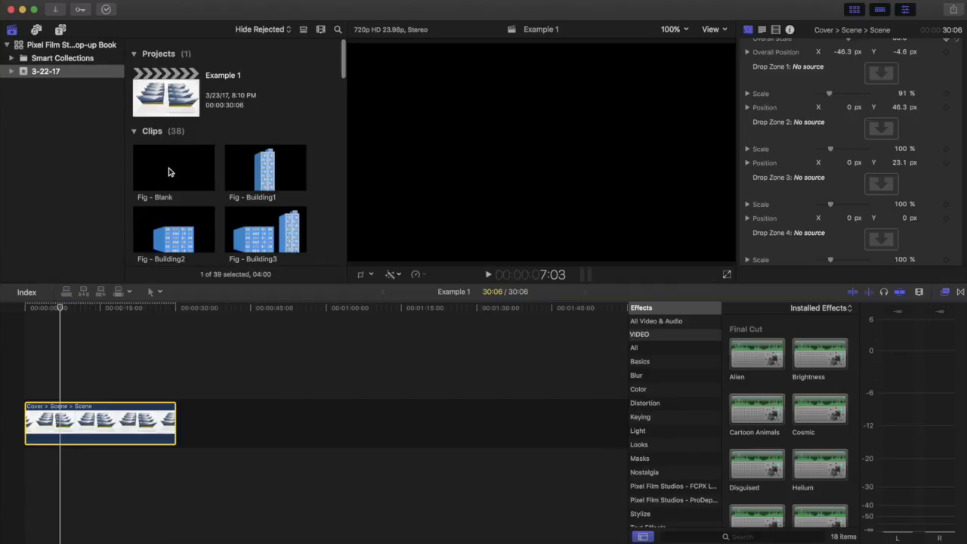
- Assign Fig - Blank to page one's zone and clear page two's person and bike figures
click(174, 168)
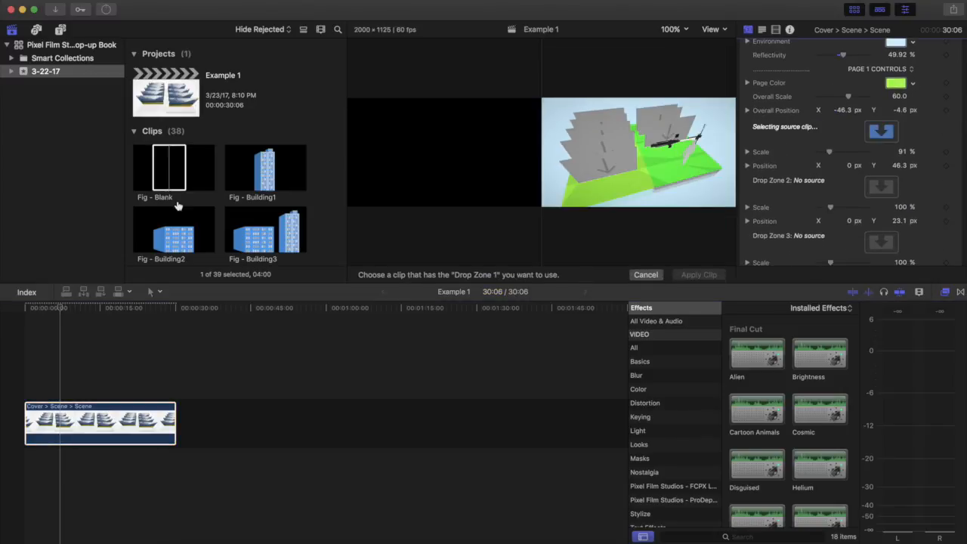
click(173, 166)
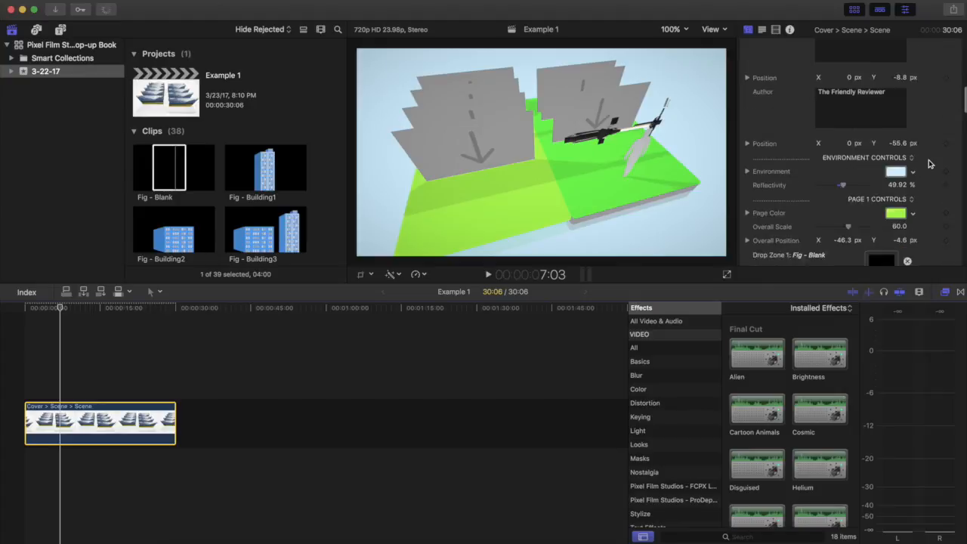
scroll(down, 3)
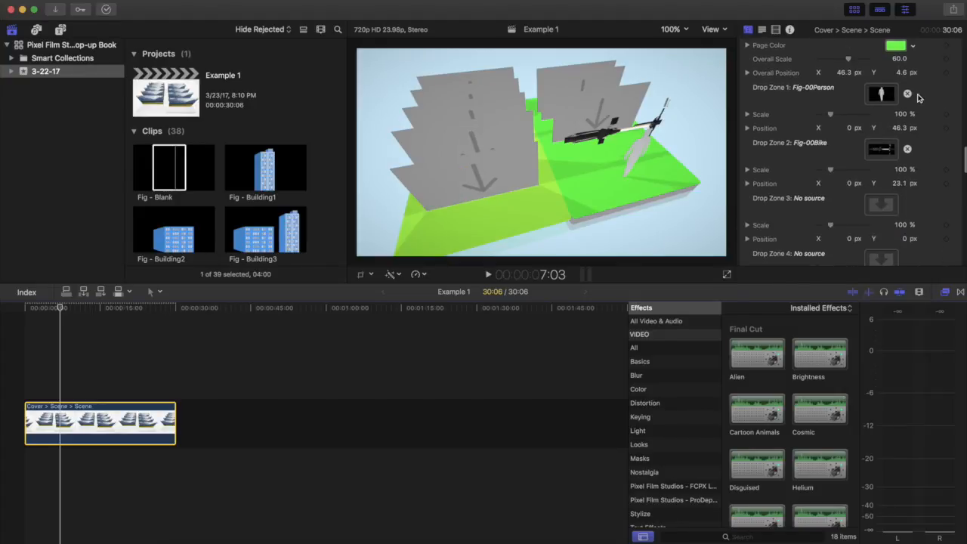
click(907, 93)
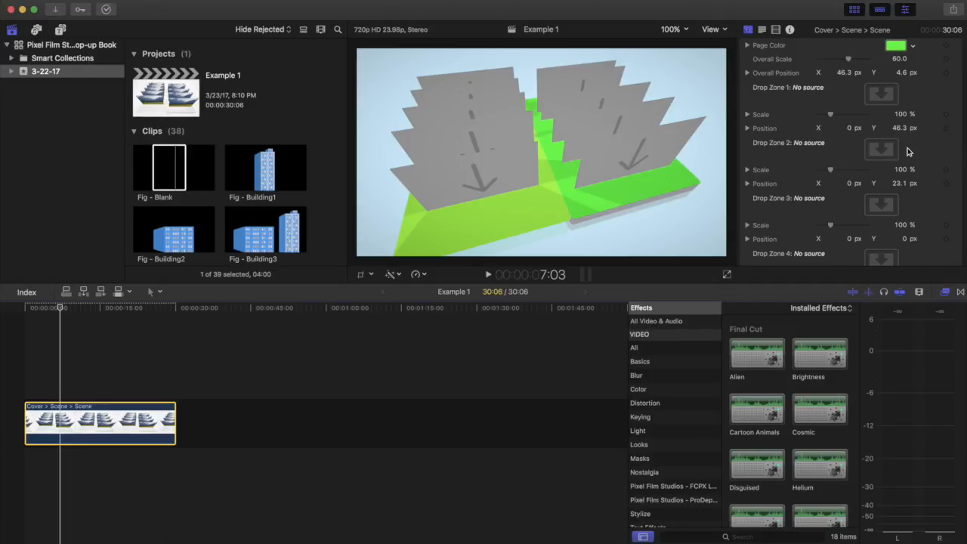
- Fill page one's drop zones with three-trees and single-tree figures, picking a source for the logo zone
scroll(down, 3)
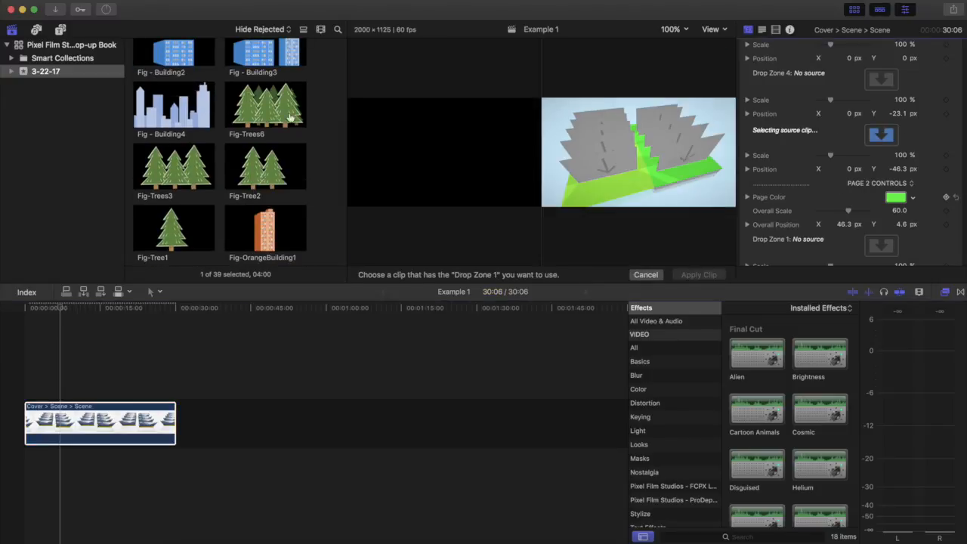
click(173, 164)
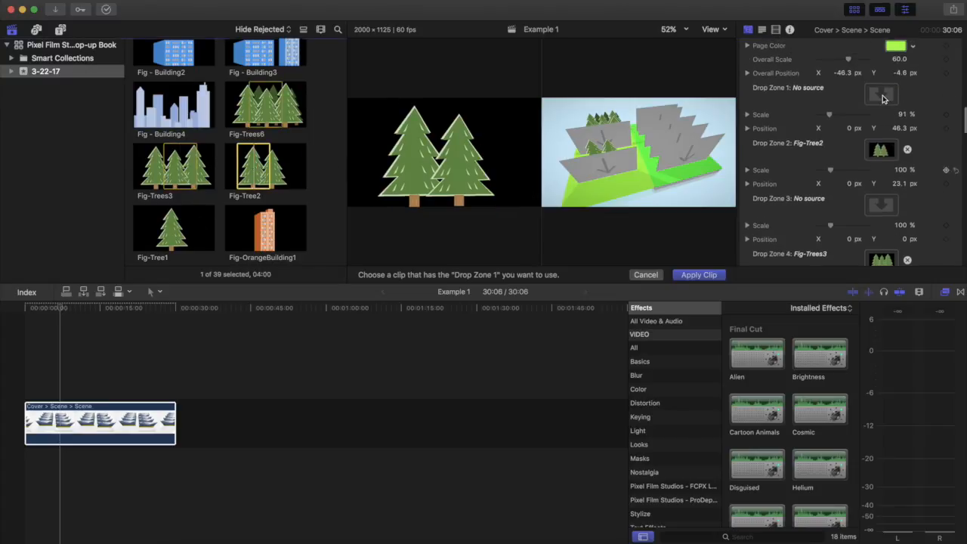
click(173, 226)
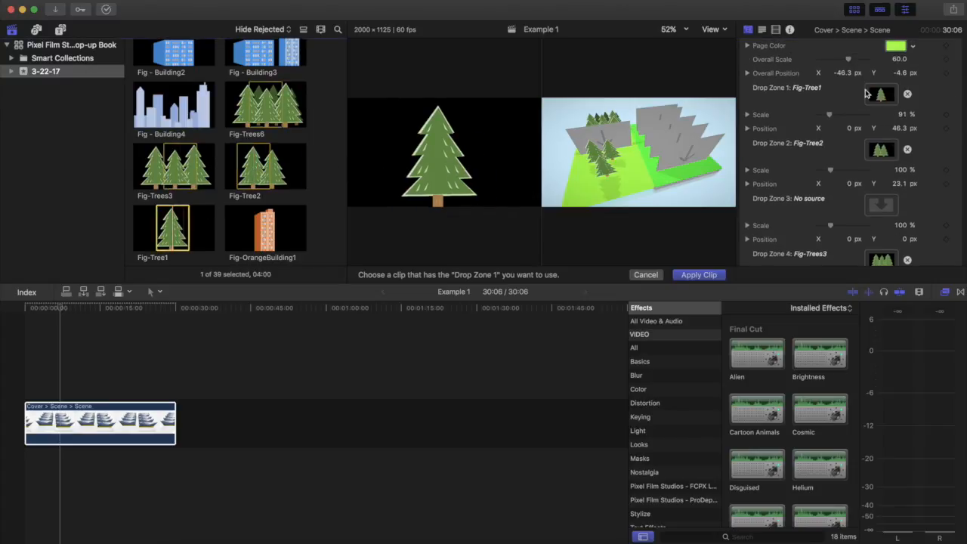
scroll(down, 3)
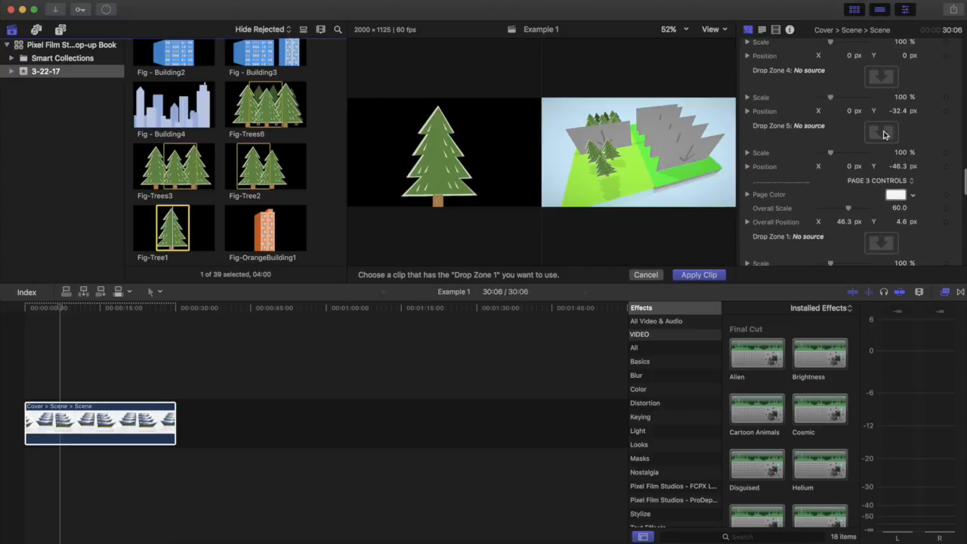
click(265, 104)
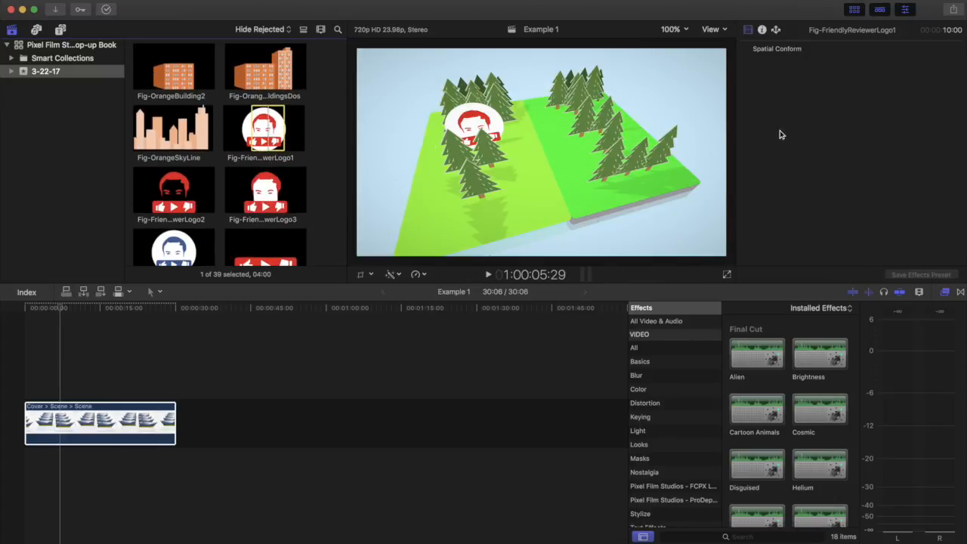
- Enlarge the first tree on the left page and nudge the second tree's vertical position
click(99, 421)
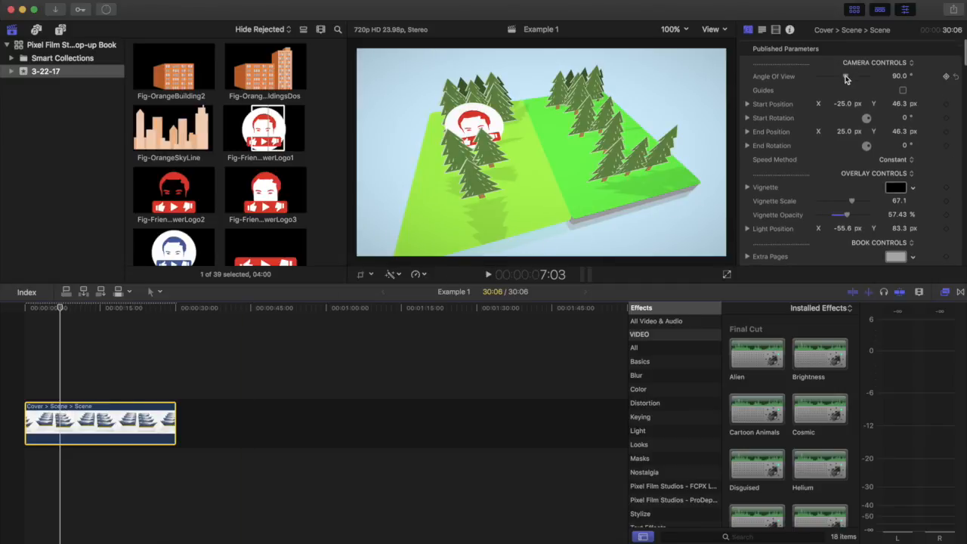
scroll(down, 3)
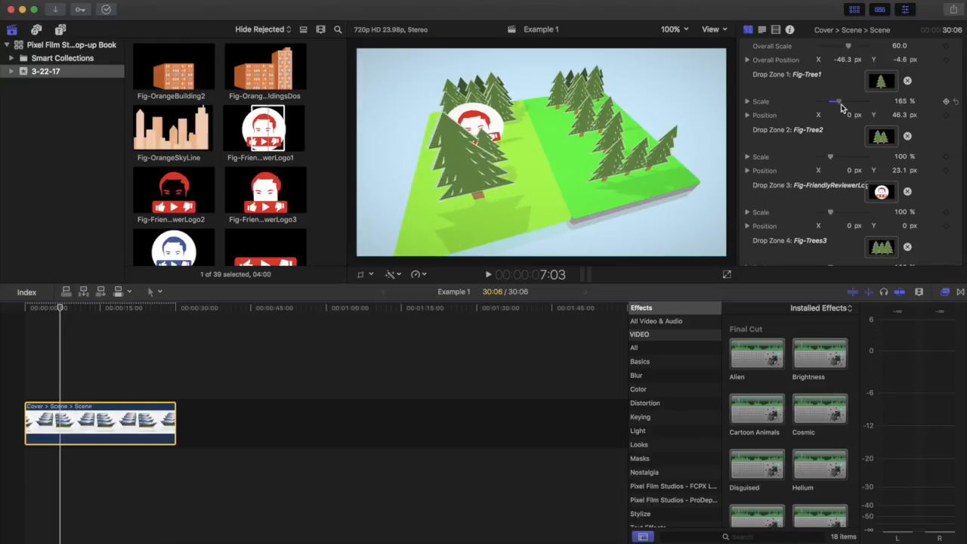
drag(833, 101, 830, 101)
text(32.3)
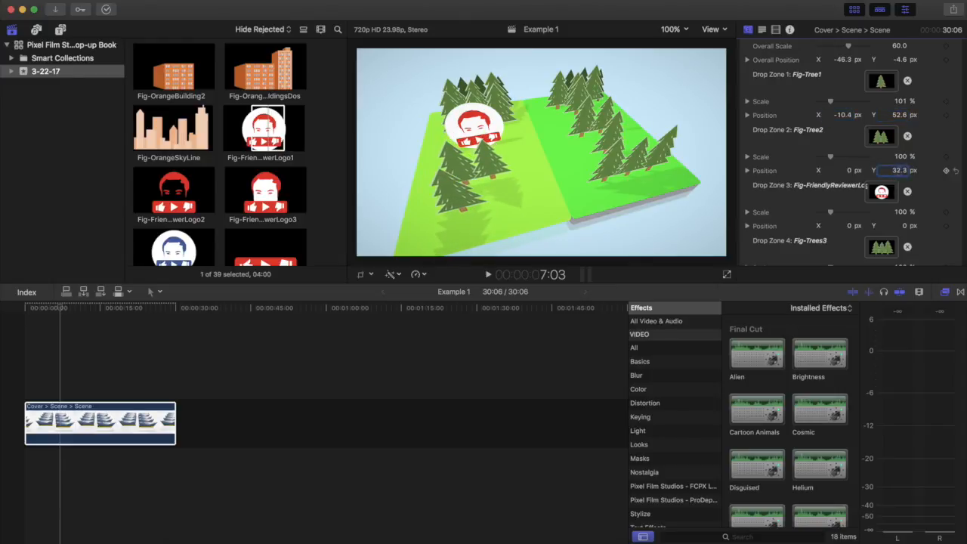
drag(831, 156, 838, 156)
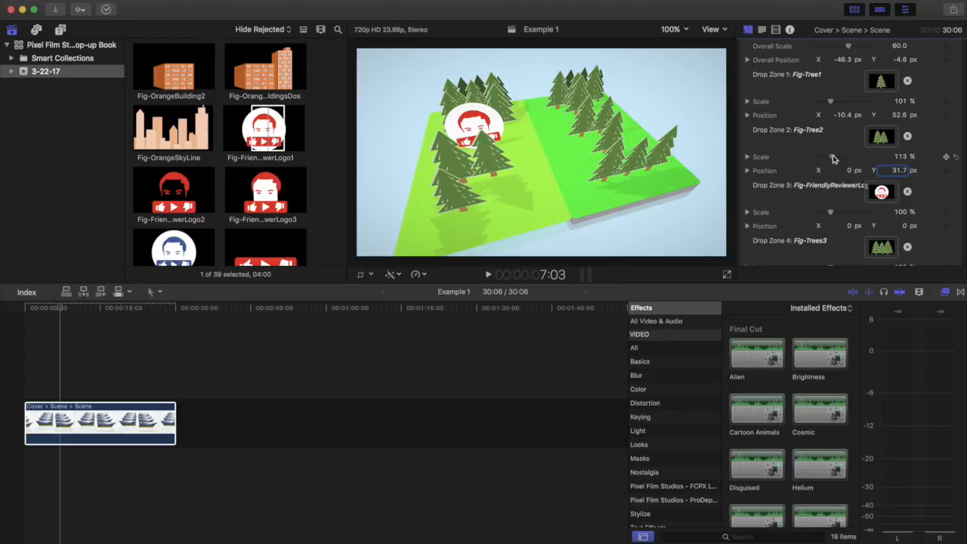
scroll(down, 3)
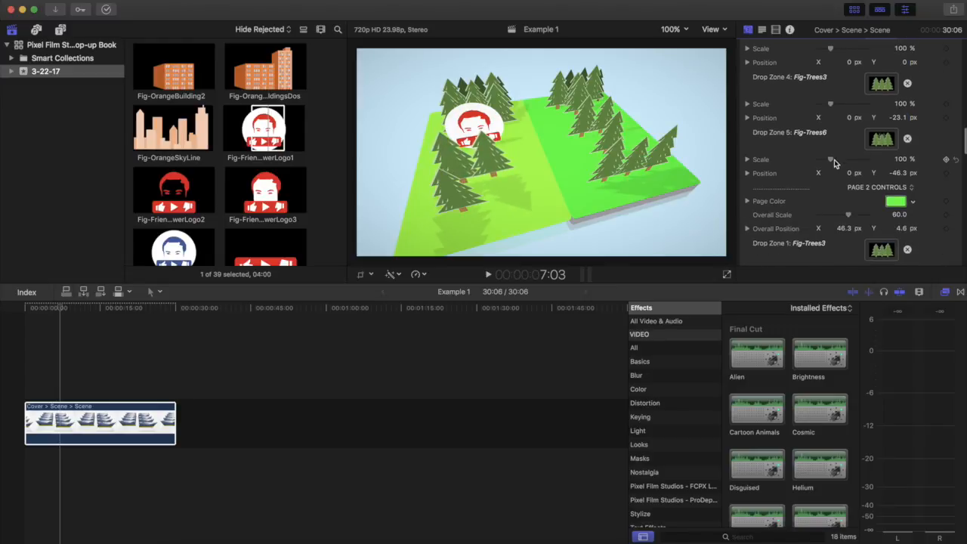
- Show separate scale axes and adjust the Fig-Trees6 group's width
click(747, 158)
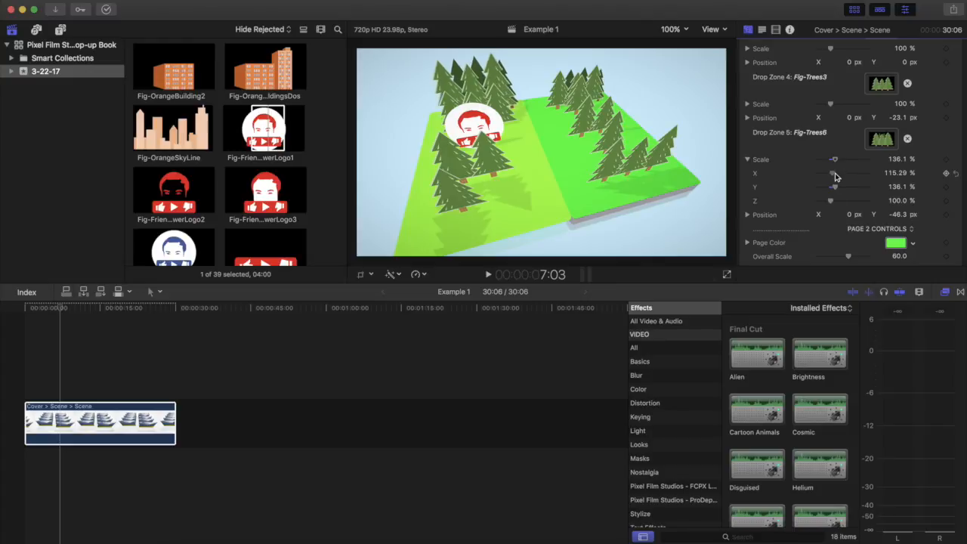
drag(831, 173, 835, 173)
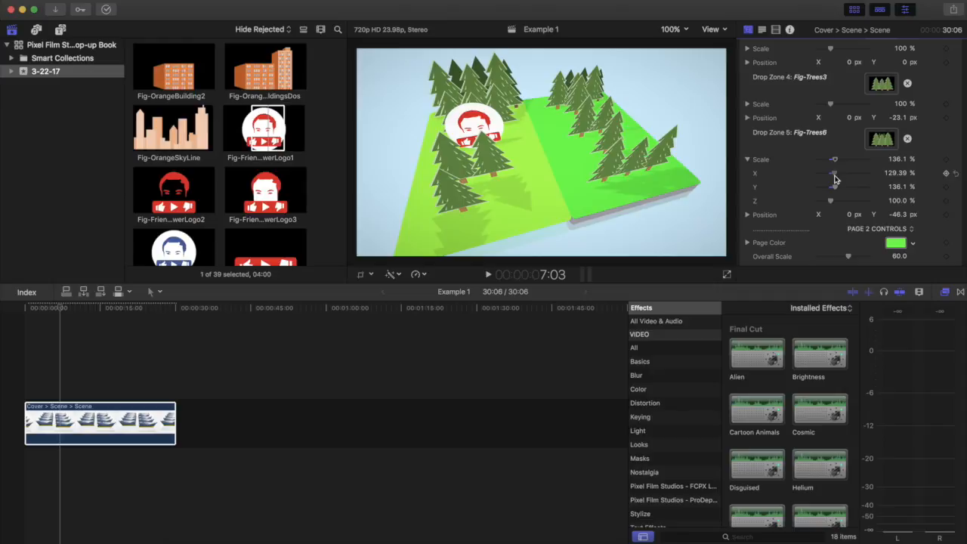
drag(833, 173, 853, 173)
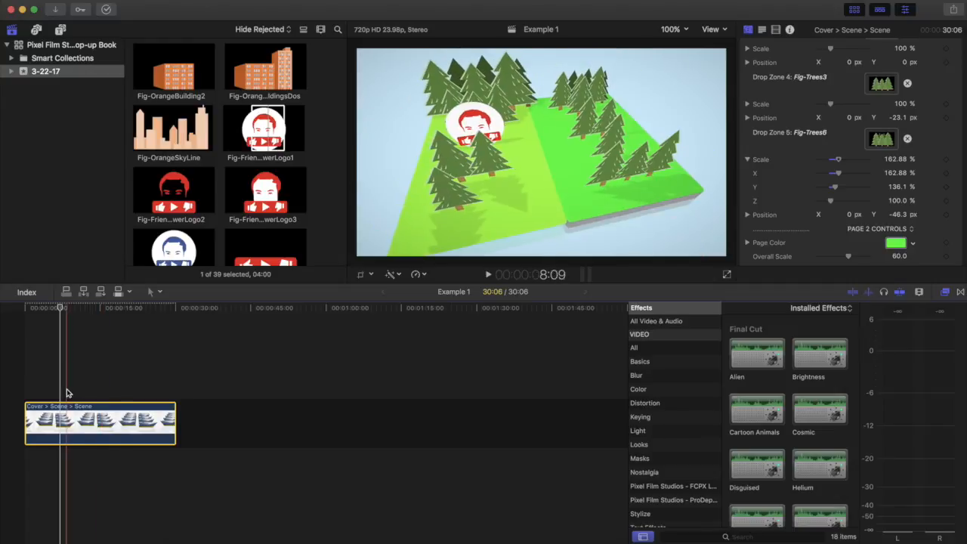
drag(848, 173, 830, 173)
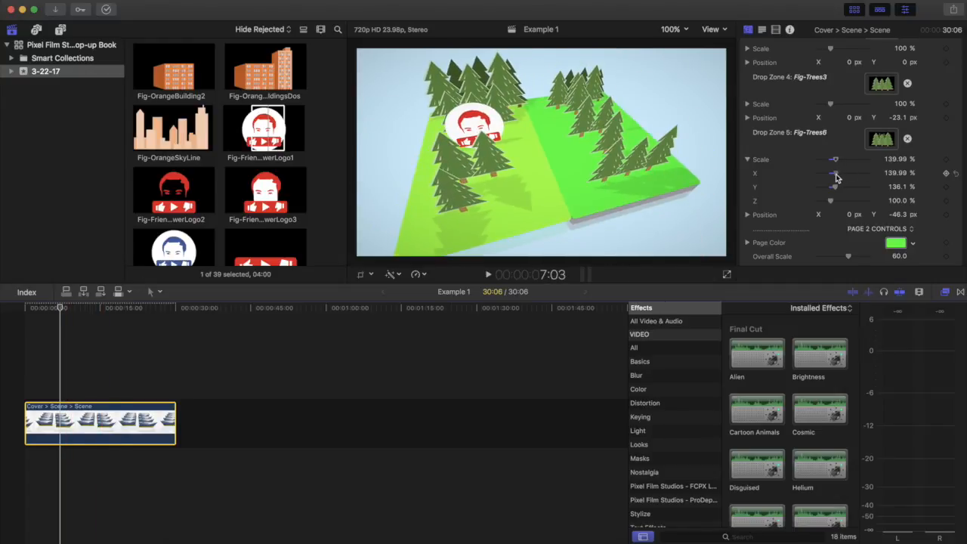
scroll(up, 3)
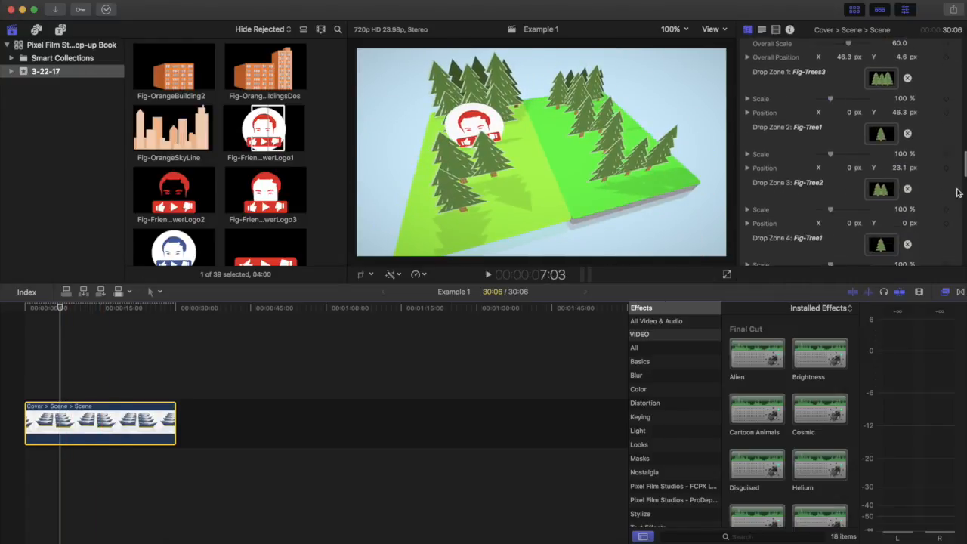
scroll(down, 3)
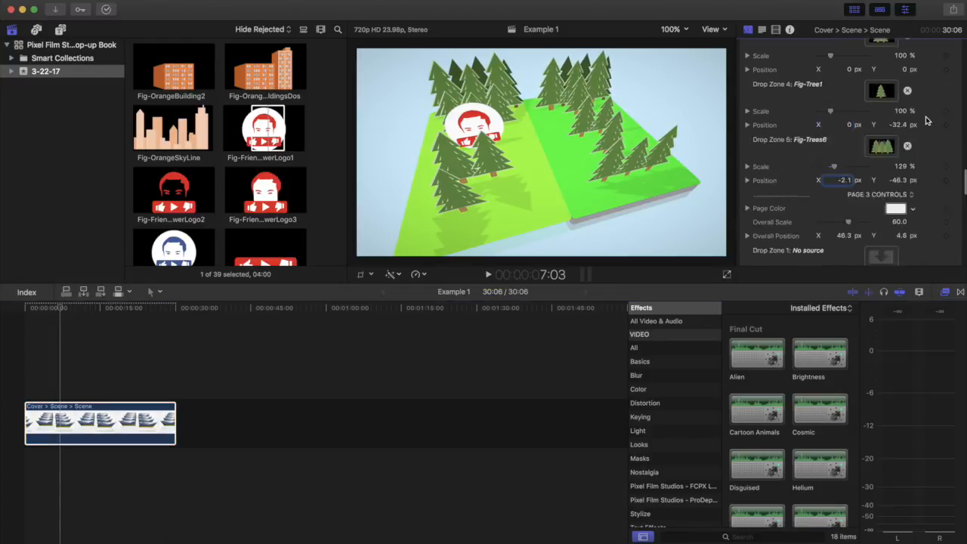
scroll(up, 3)
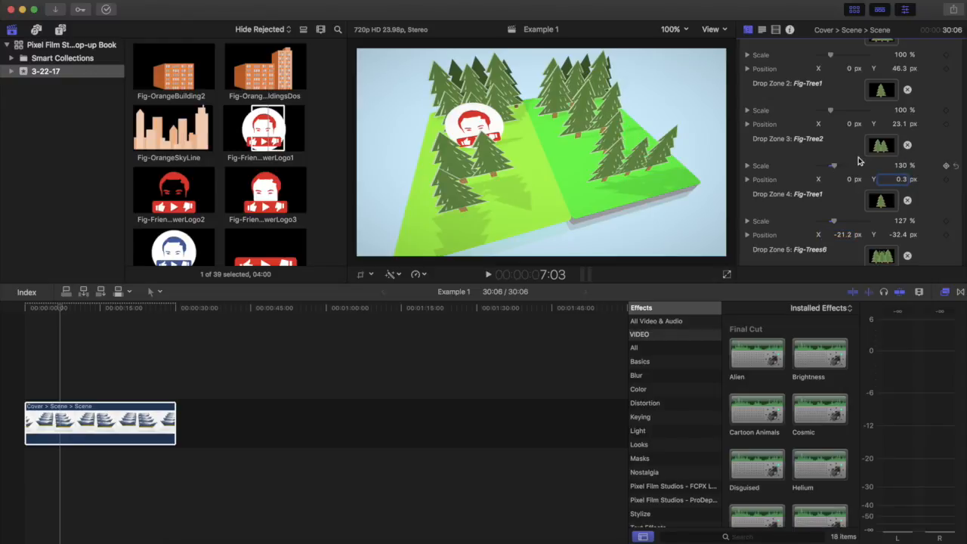
scroll(up, 3)
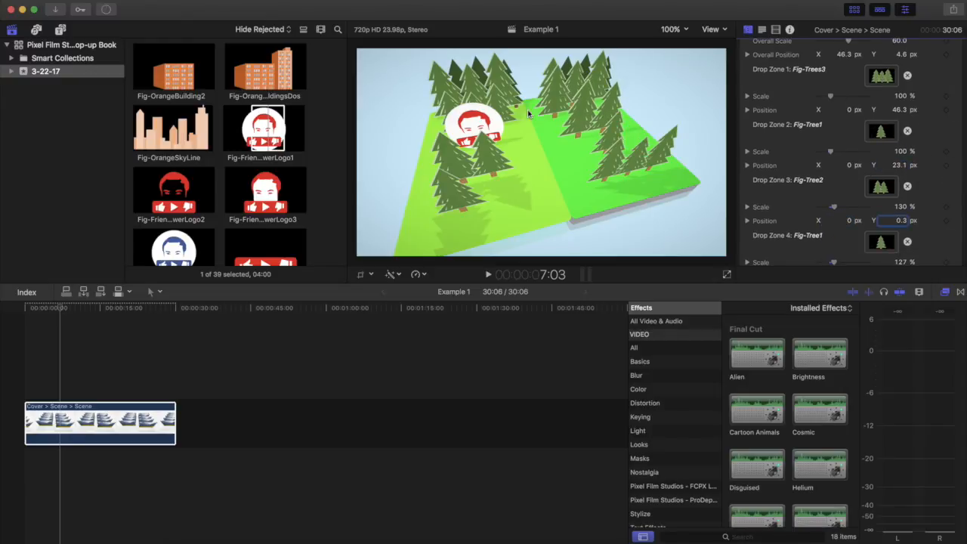
scroll(down, 3)
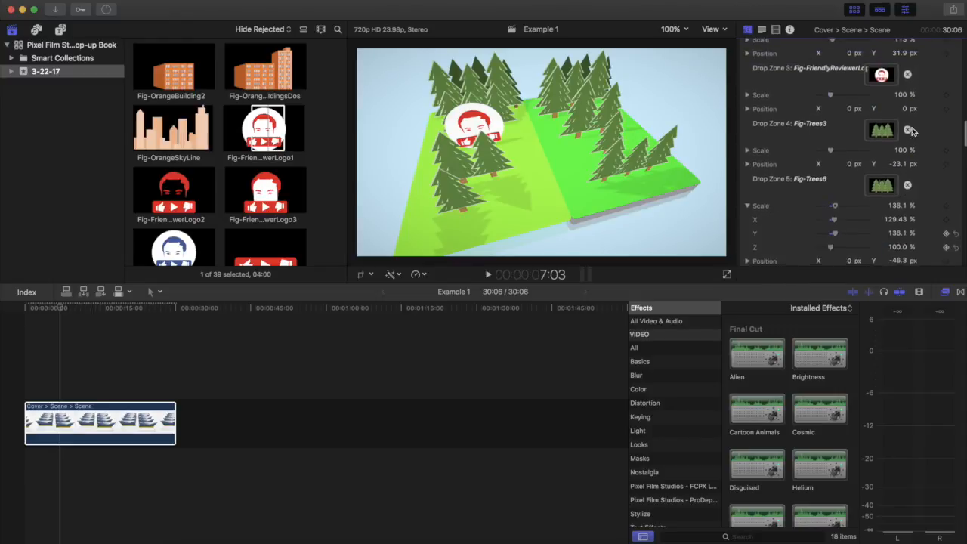
scroll(up, 3)
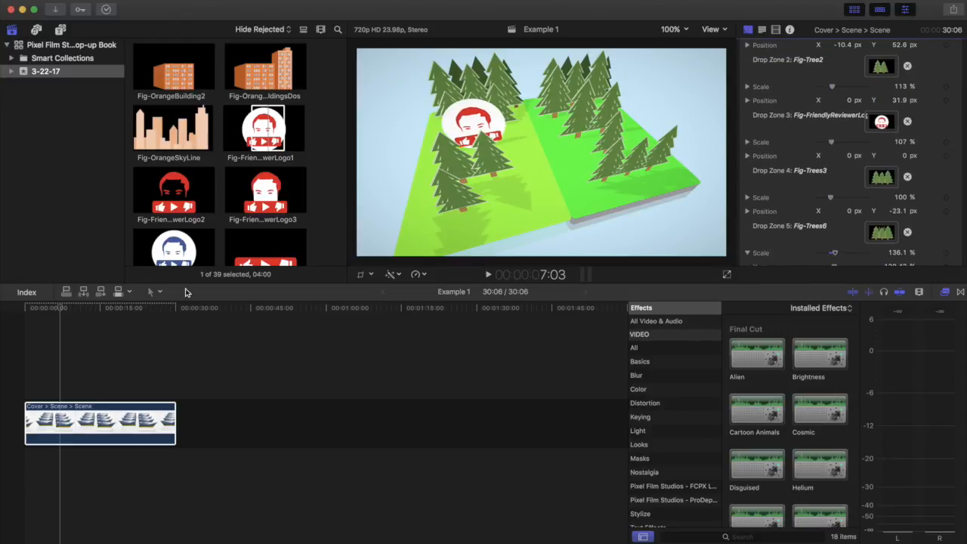
- Scale the reviewer logo to 107% and keyframe Position X at 15.8 px at 14:14
click(60, 307)
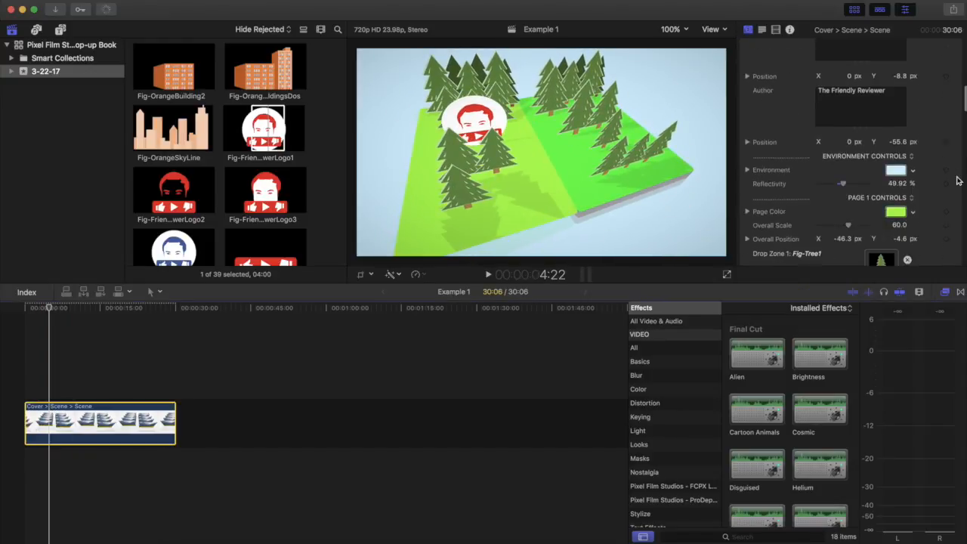
scroll(down, 3)
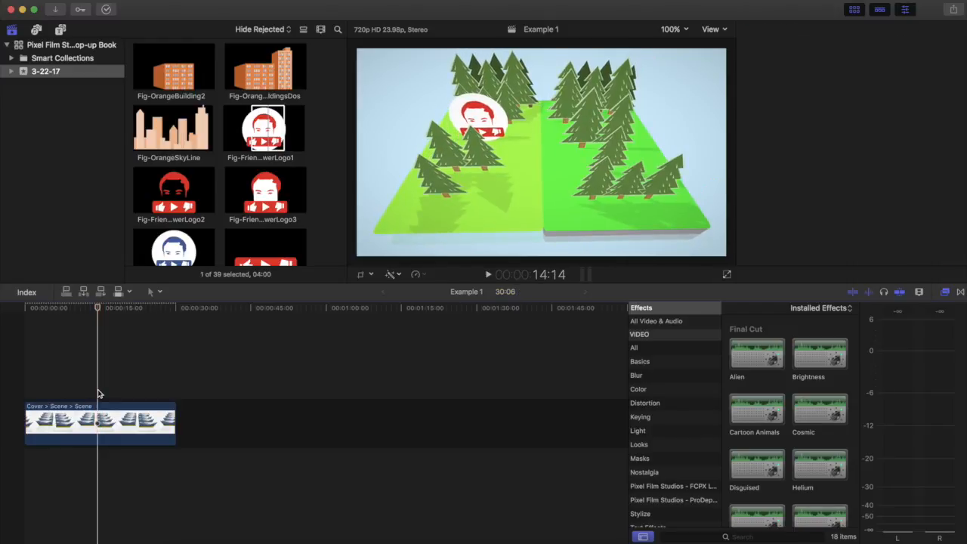
click(99, 423)
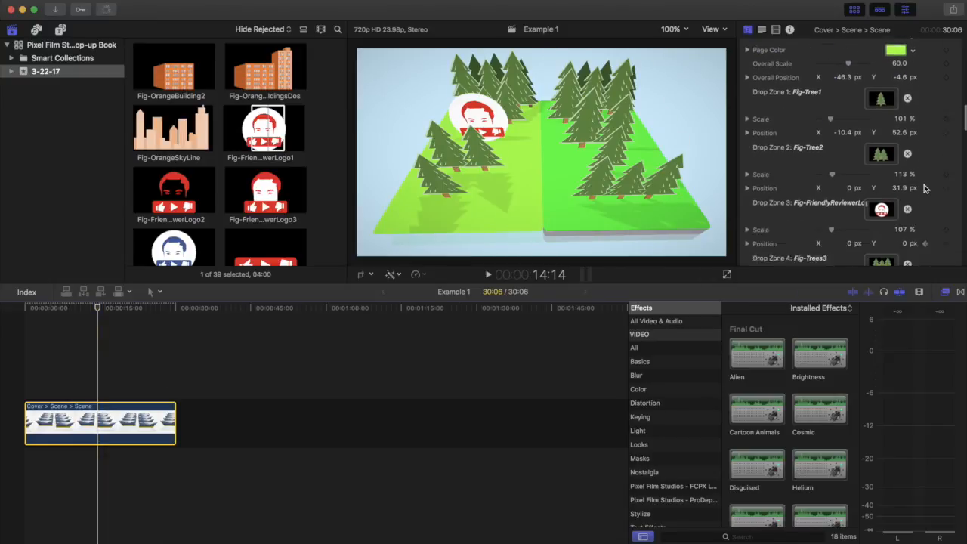
scroll(down, 3)
text(15.8)
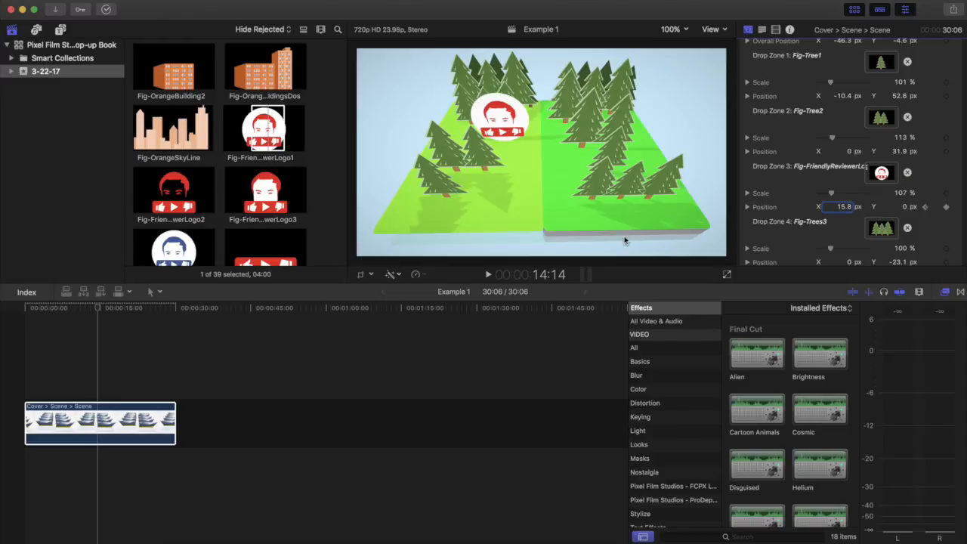
click(57, 308)
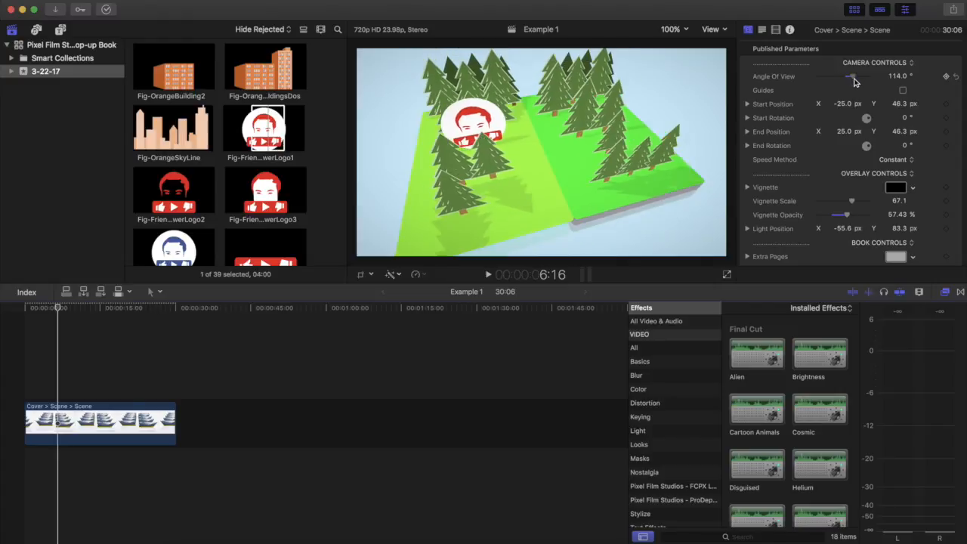
- Widen the camera's Angle Of View from 90° to about 100°
drag(852, 76, 859, 76)
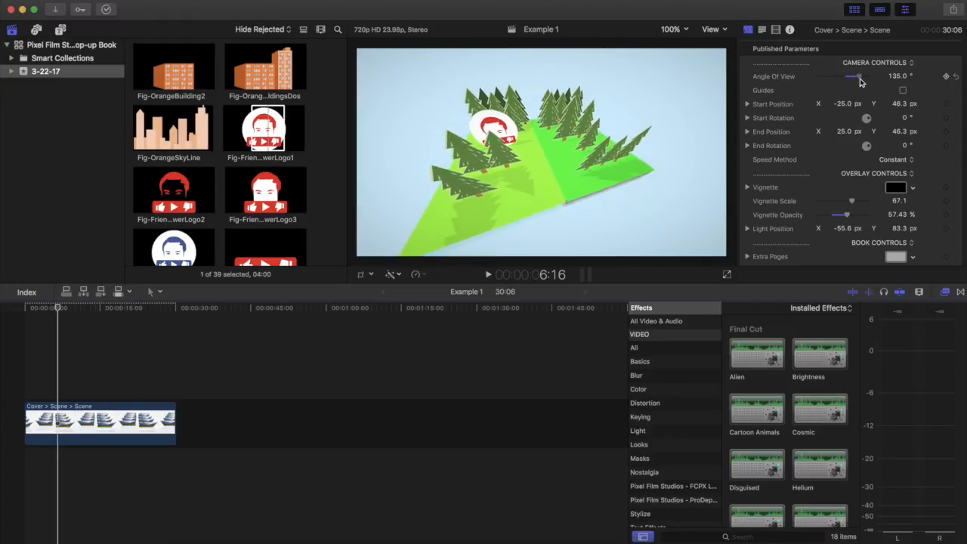
drag(851, 76, 861, 76)
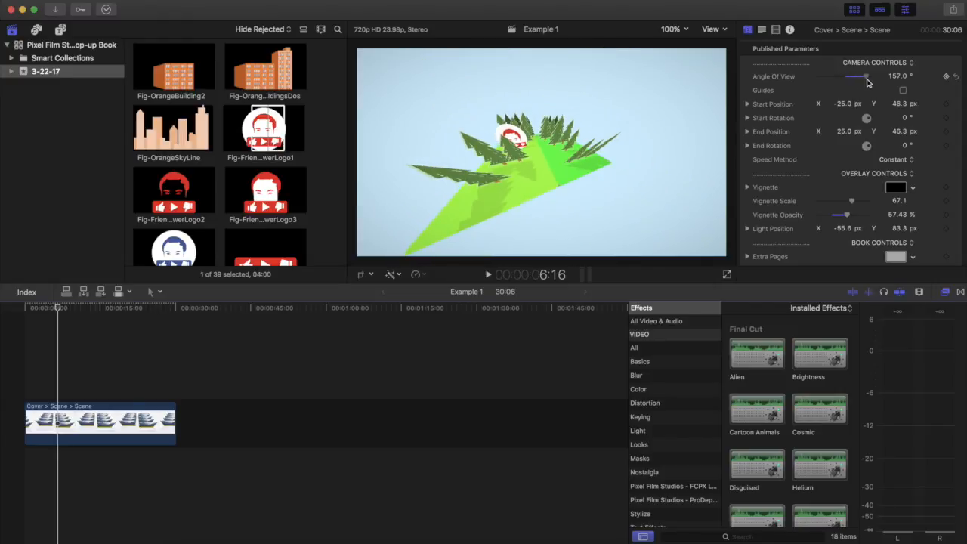
drag(861, 76, 852, 76)
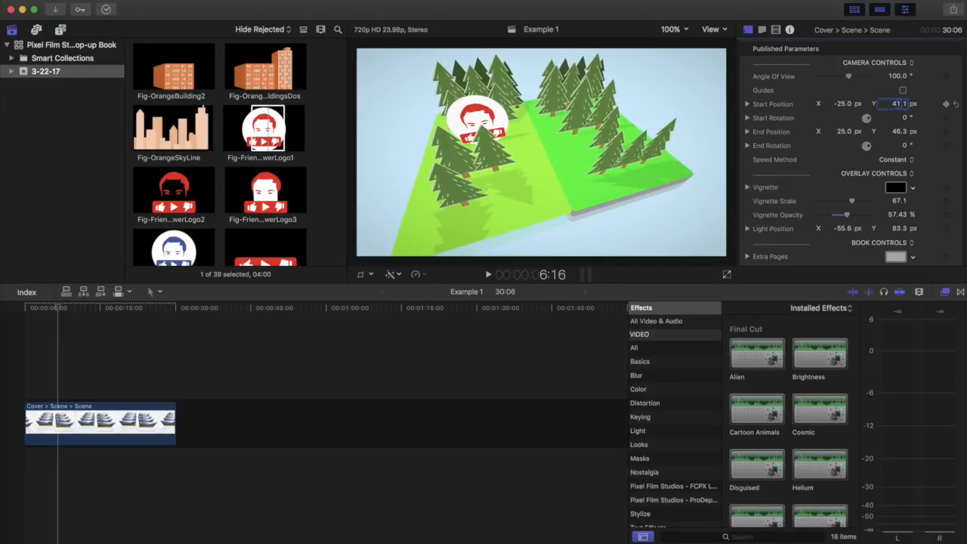
- Lower camera Start Position Y to about 28 and expand the Start Rotation and Position axes
drag(904, 103, 903, 92)
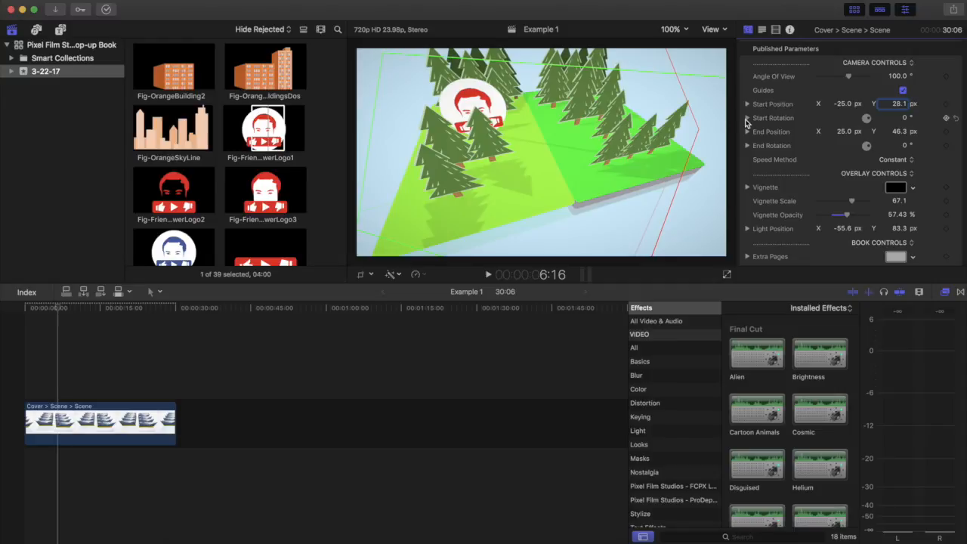
click(747, 117)
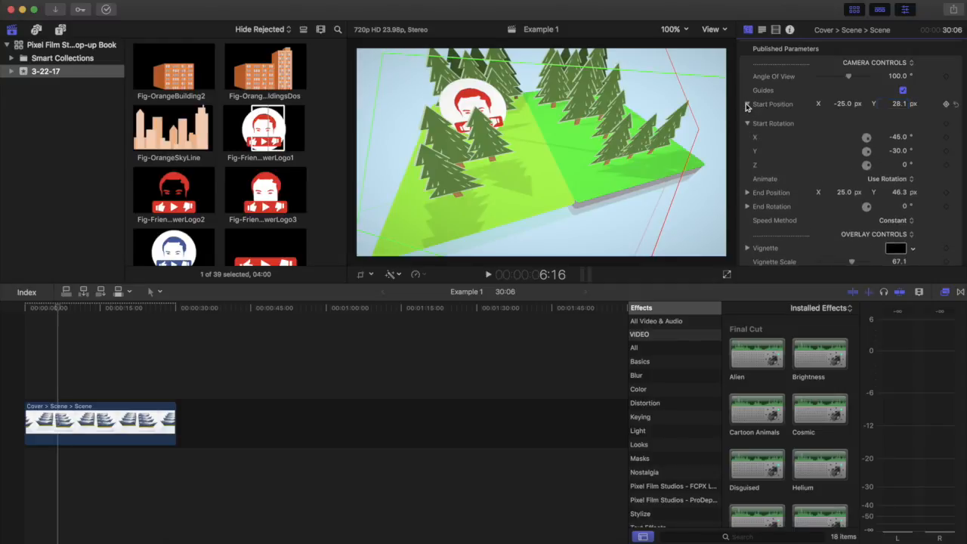
click(748, 103)
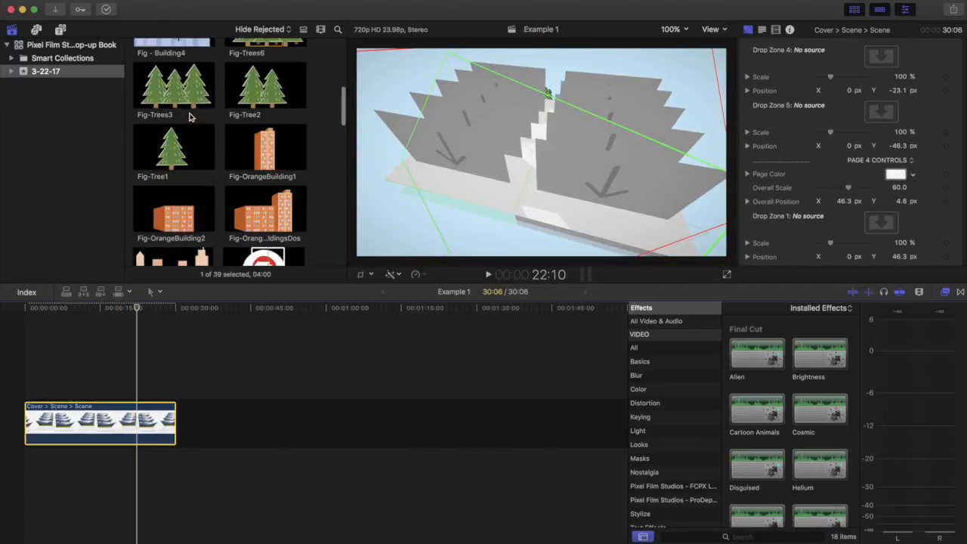
- Adjust the camera's Start Position and review the Speed Method choices for the camera move
click(880, 125)
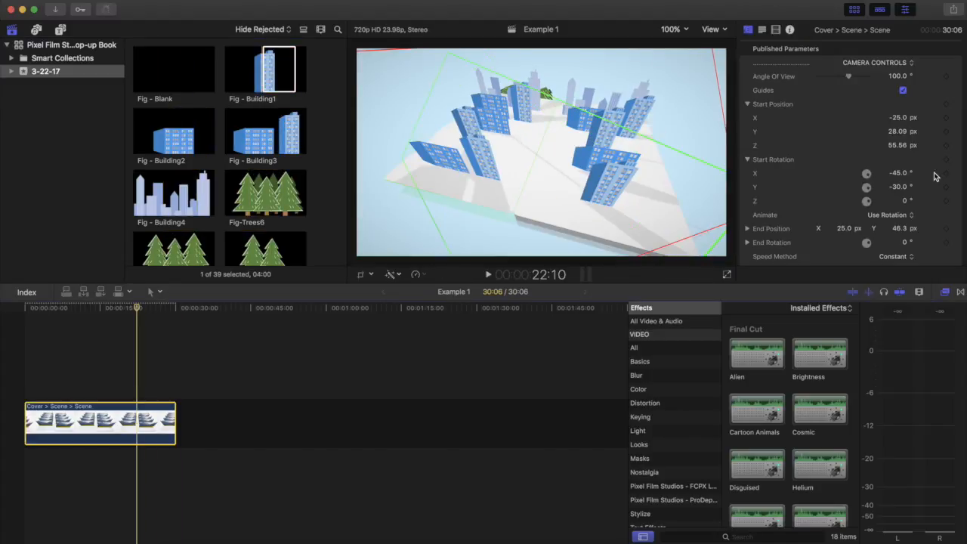
scroll(down, 3)
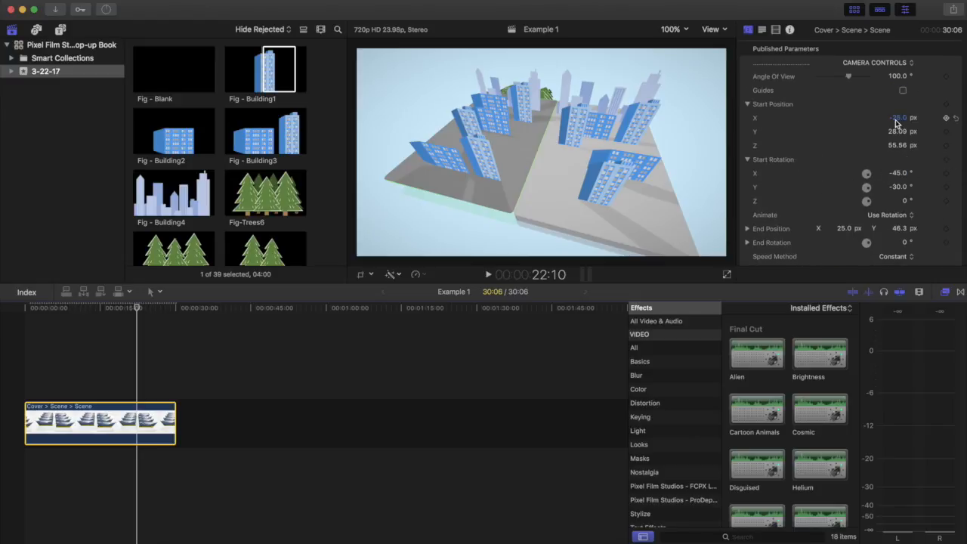
click(896, 256)
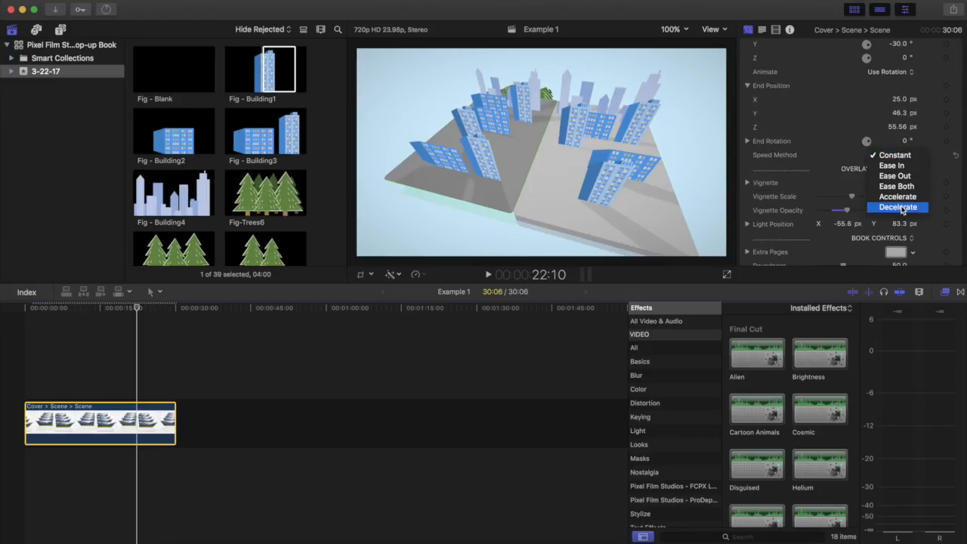